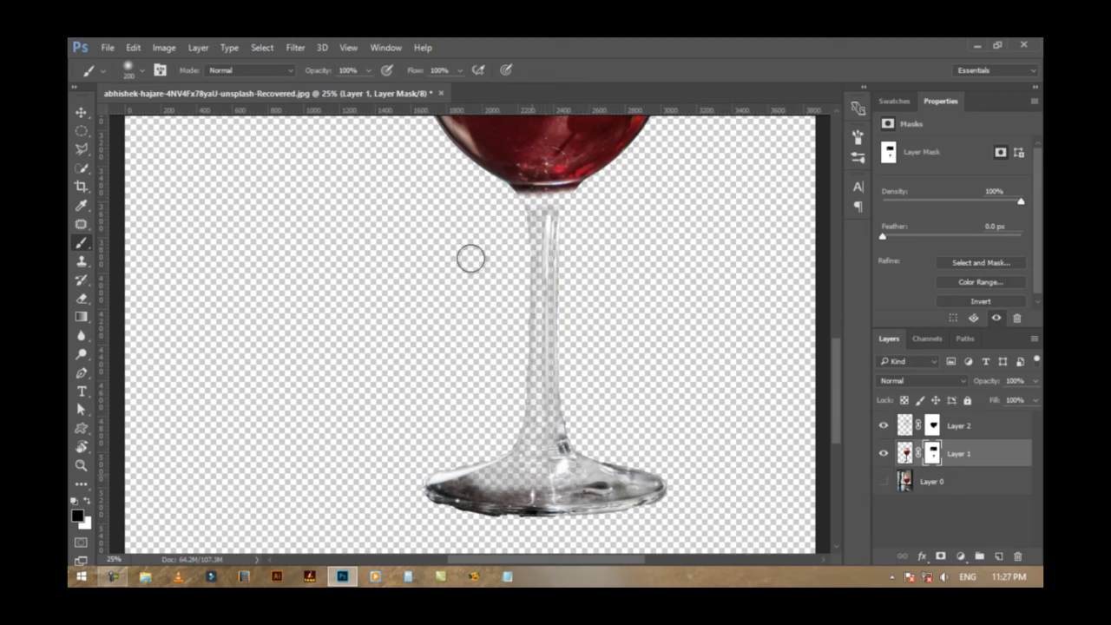
- Switch to the pexels-jéshoots-3558.jpg orange juice glass document
left_click(390, 63)
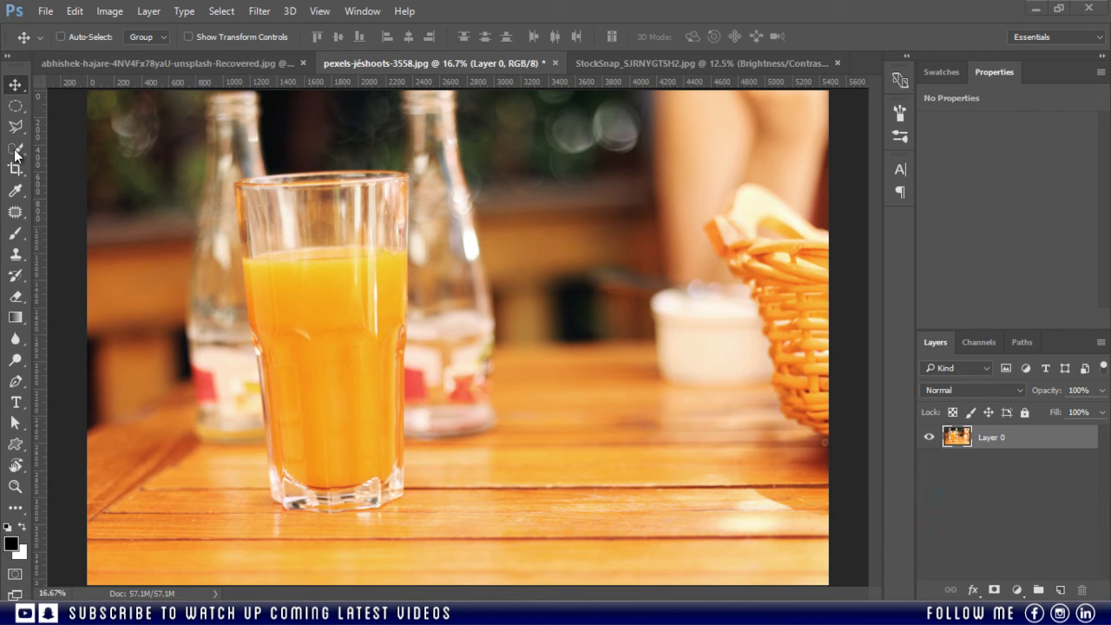
mouse_move(24, 156)
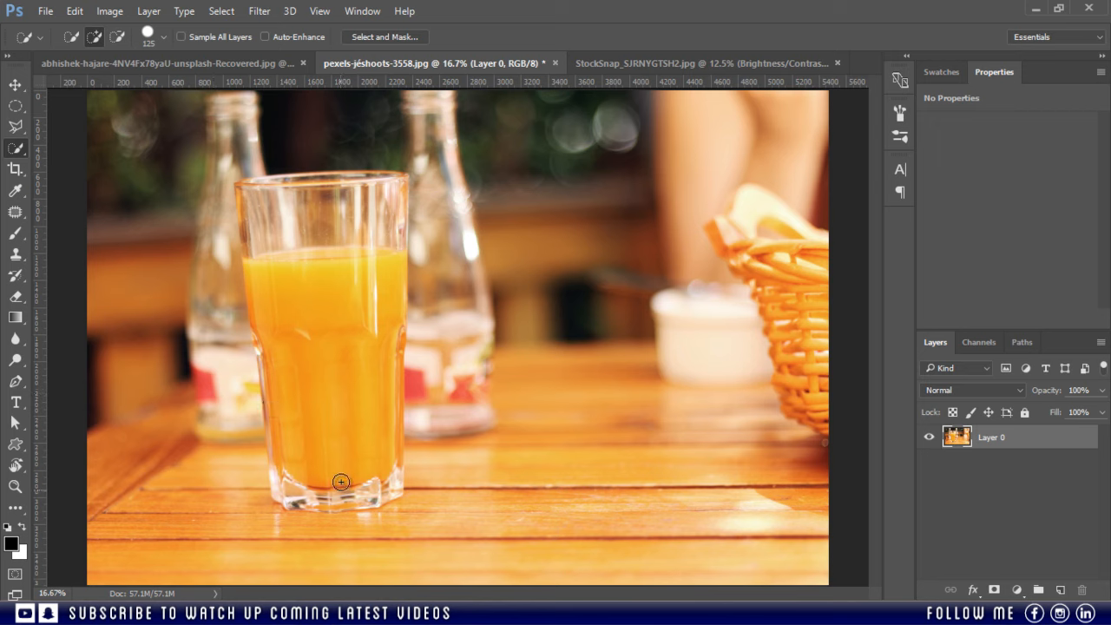
- Brush the Quick Selection Tool over the orange juice glass to select it
left_click(340, 482)
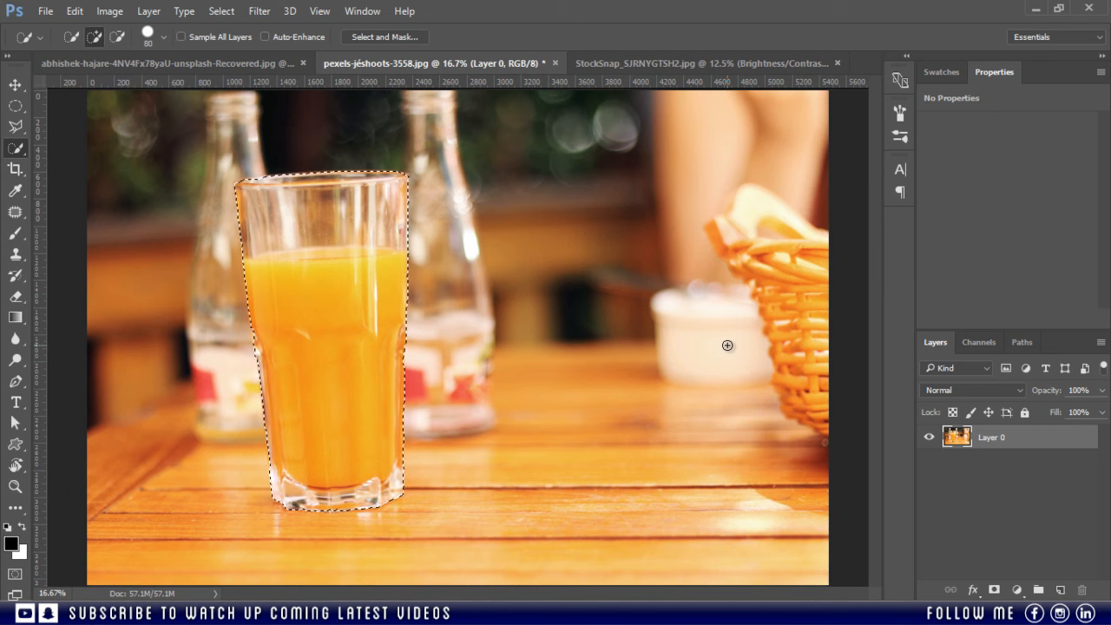
key("ctrl+j")
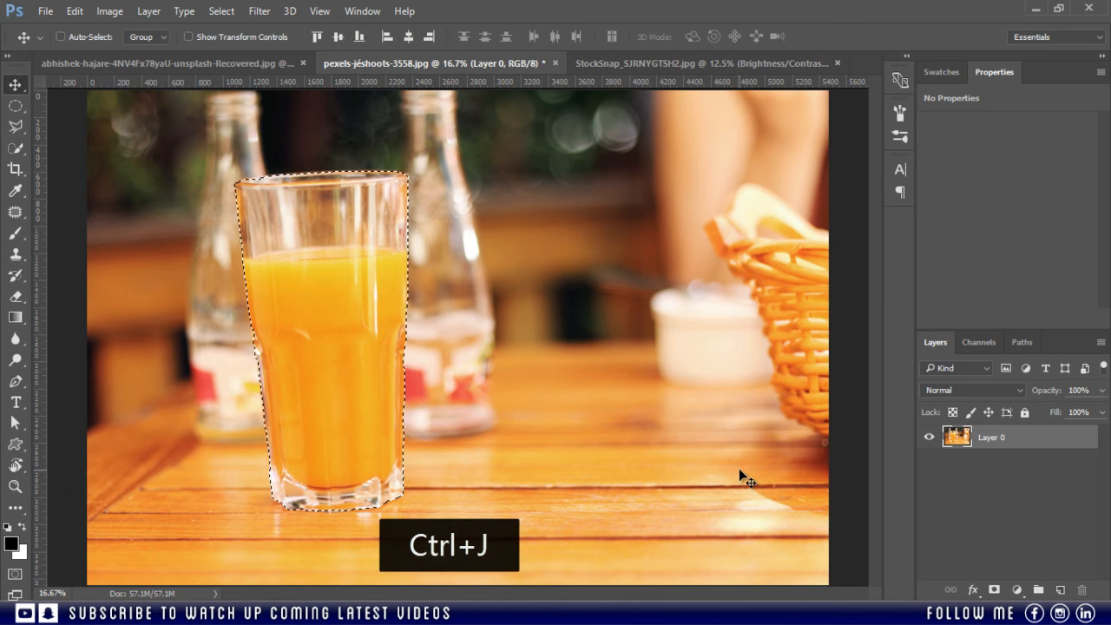
- Copy the glass onto Layer 1 and Layer 1 copy, then hide Layer 0
key("ctrl+j")
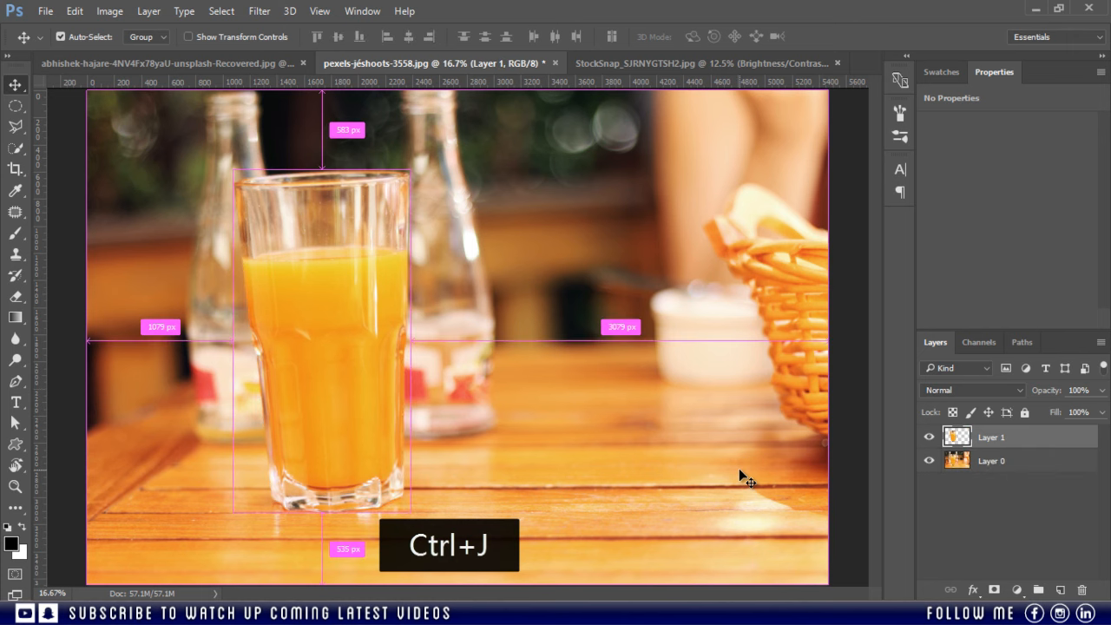
key("ctrl+j")
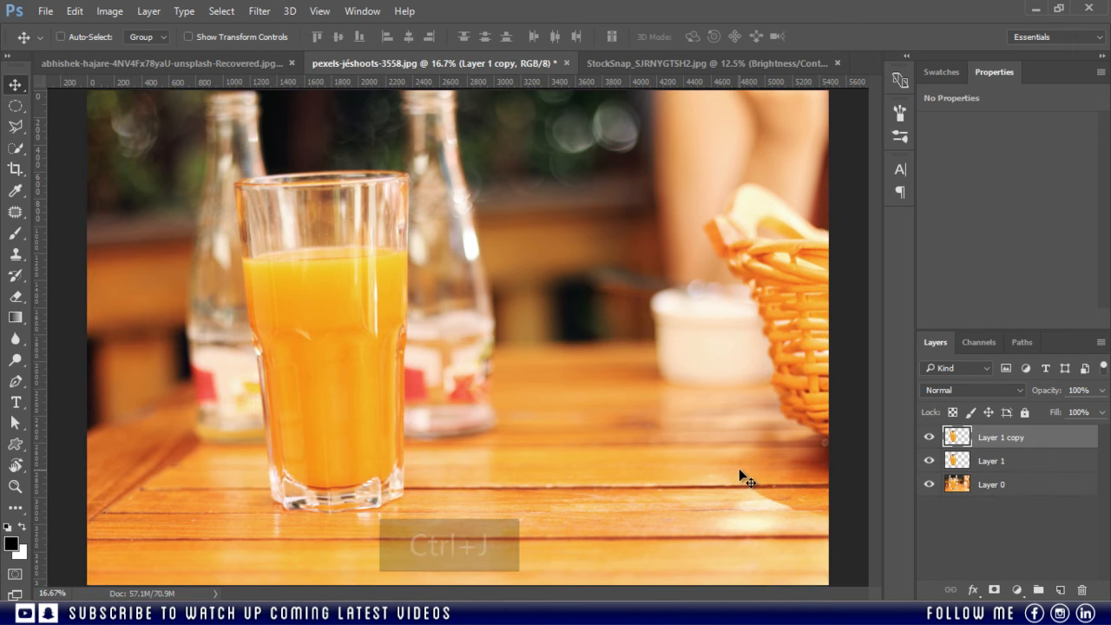
left_click(929, 485)
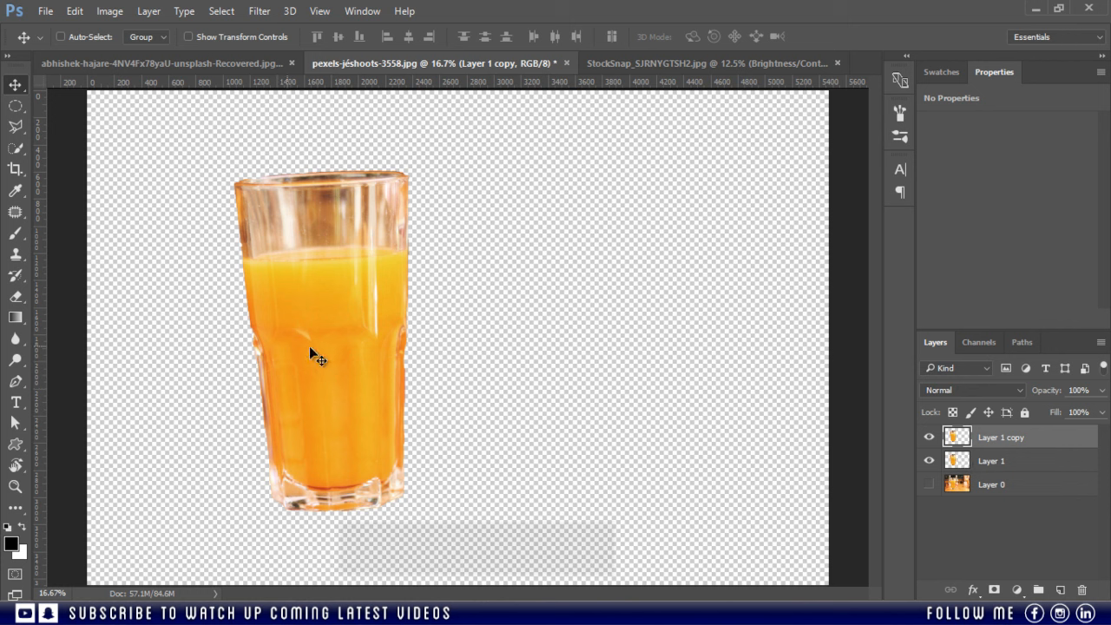
- Desaturate the duplicated glass layer and invert its tones
key("ctrl+shift+u")
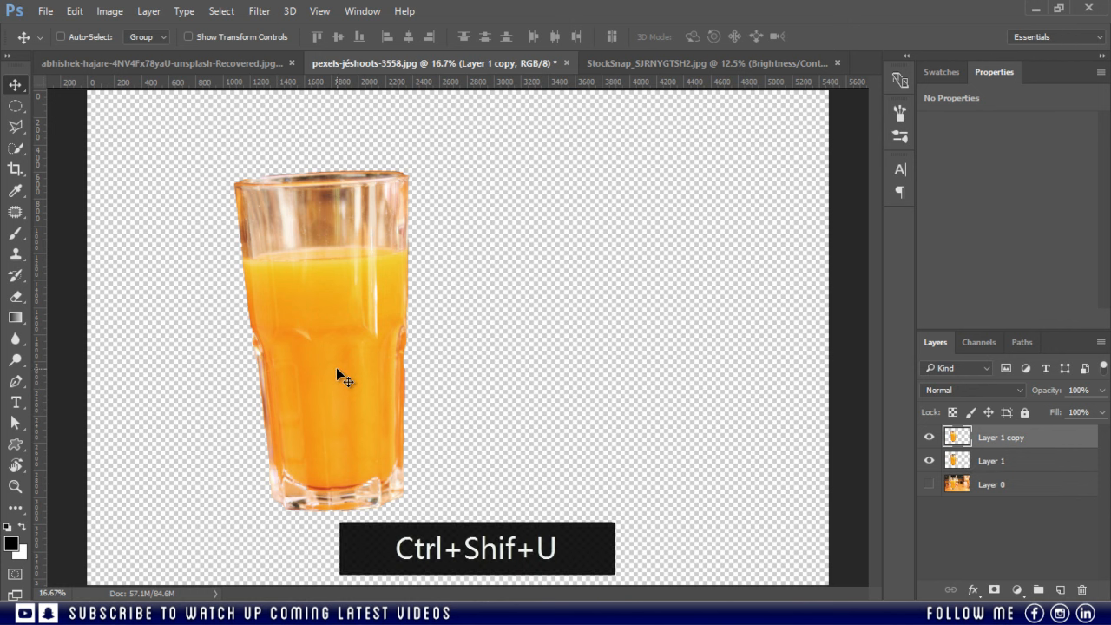
left_click(59, 37)
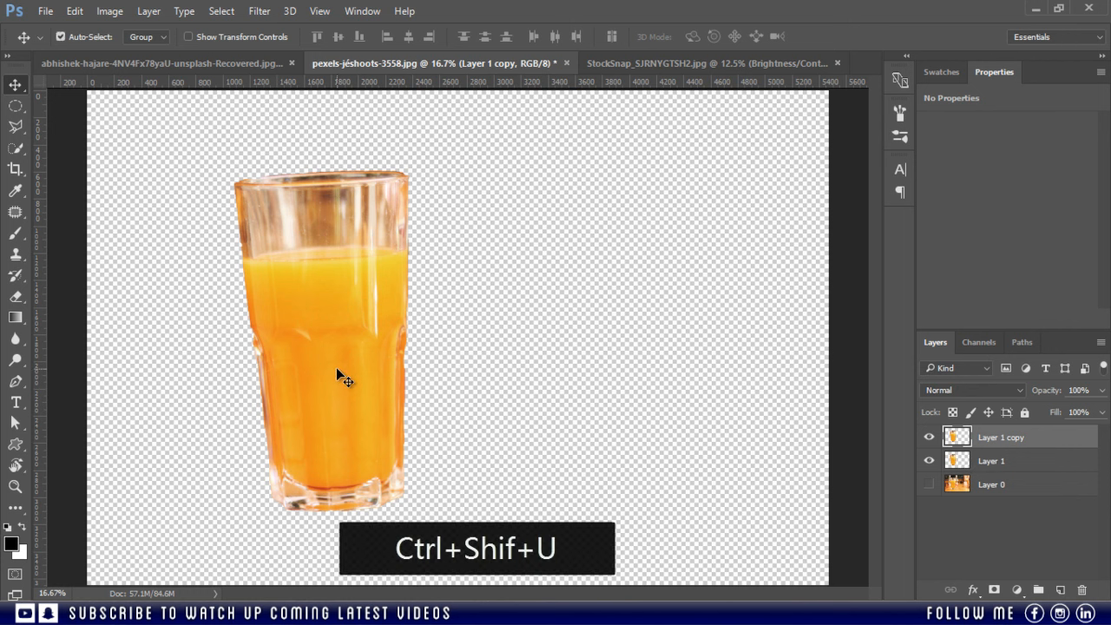
key("ctrl+shift+u")
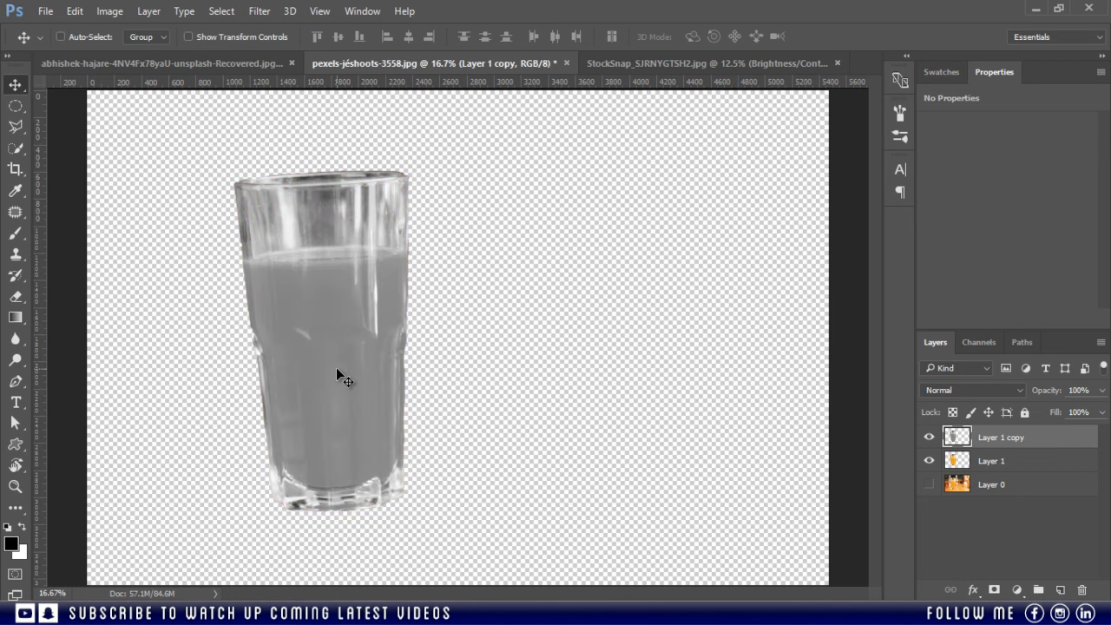
key("ctrl+i")
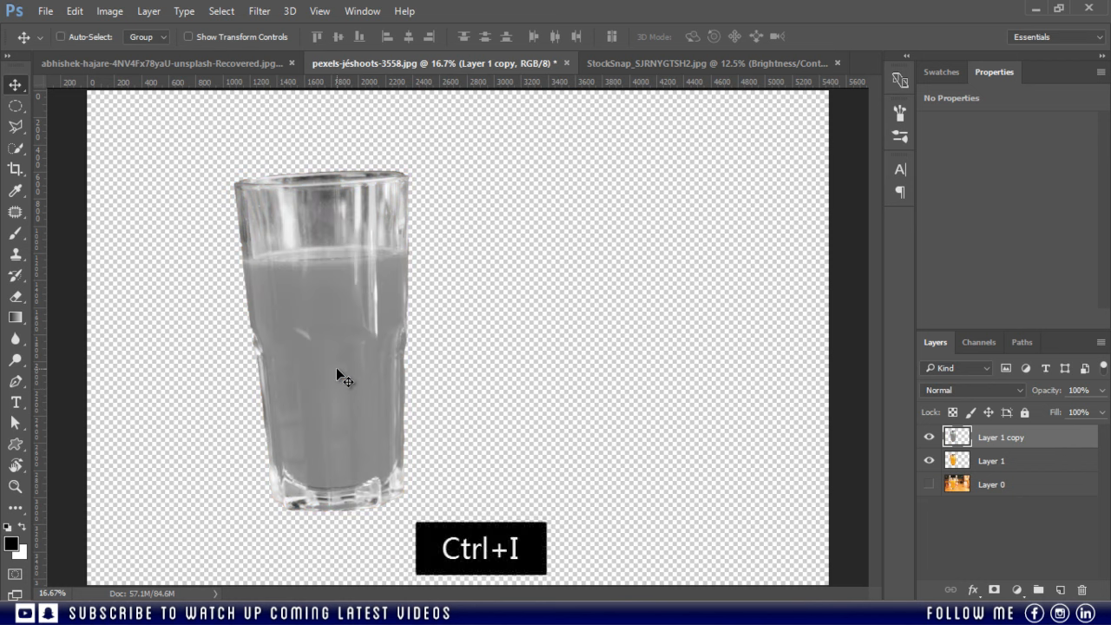
key("ctrl+i")
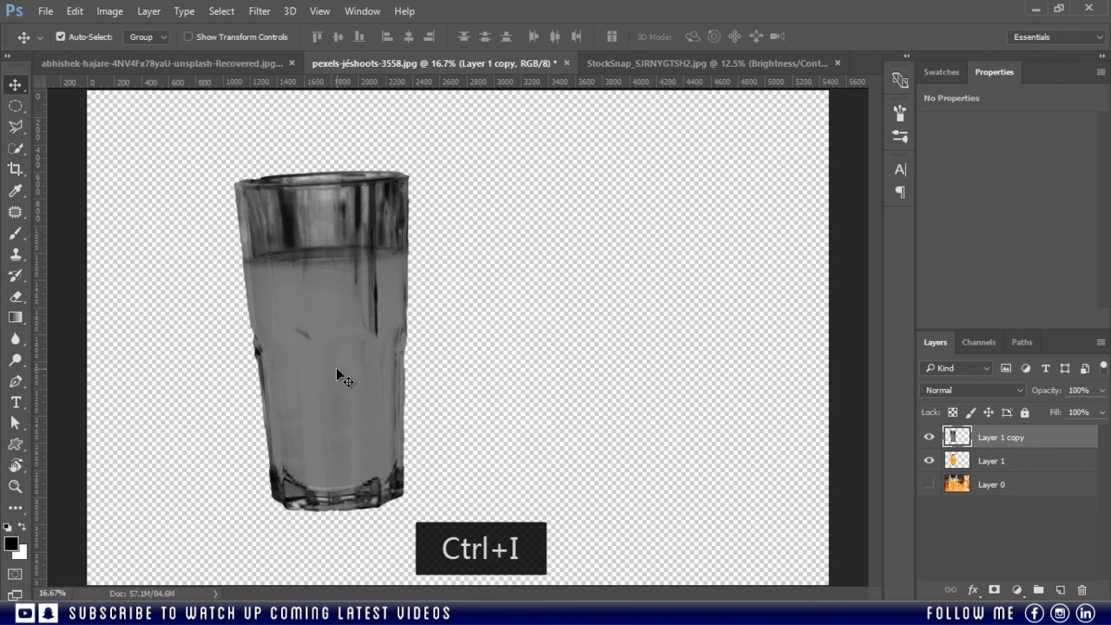
key("ctrl+i")
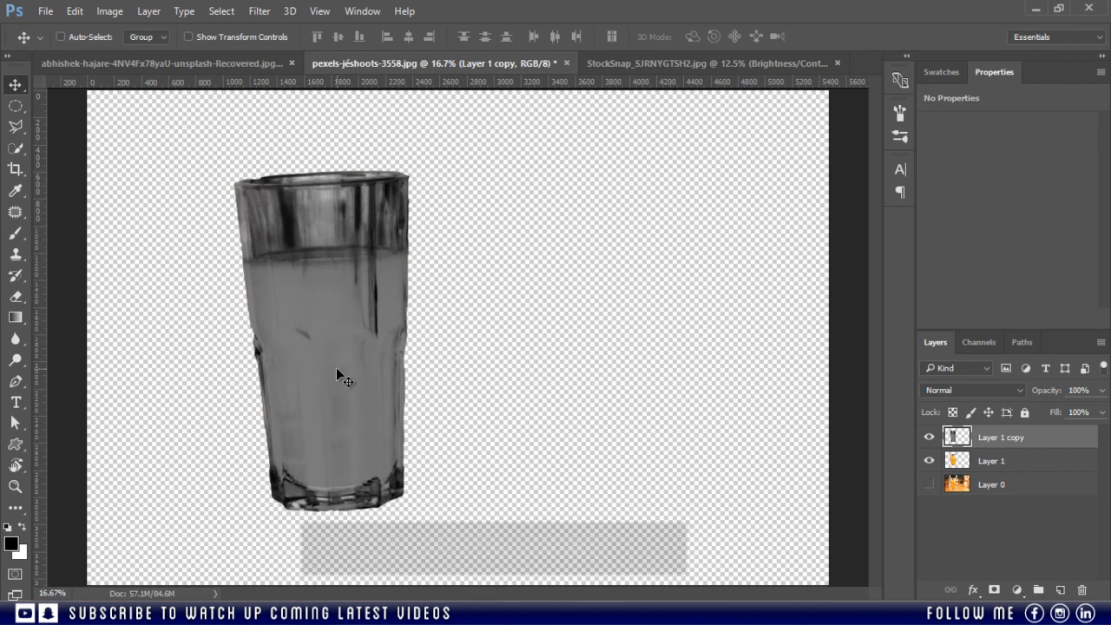
- Load the glass's bright tones, invert the selection, copy to Layer 2 and invert it
key("ctrl+shift+alt+5")
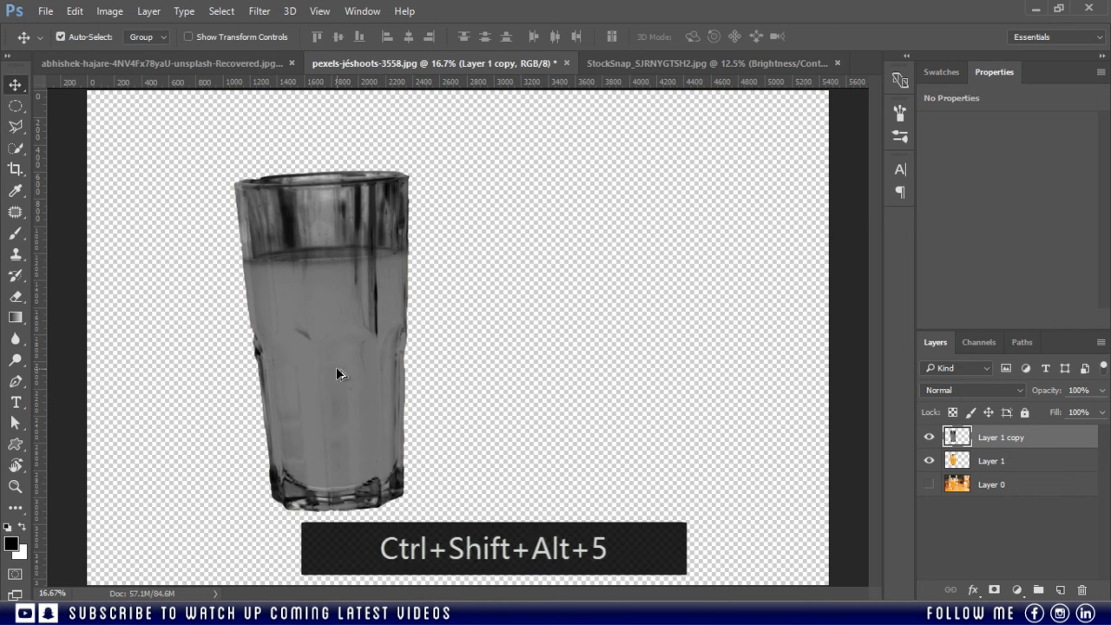
key("ctrl+shift+i")
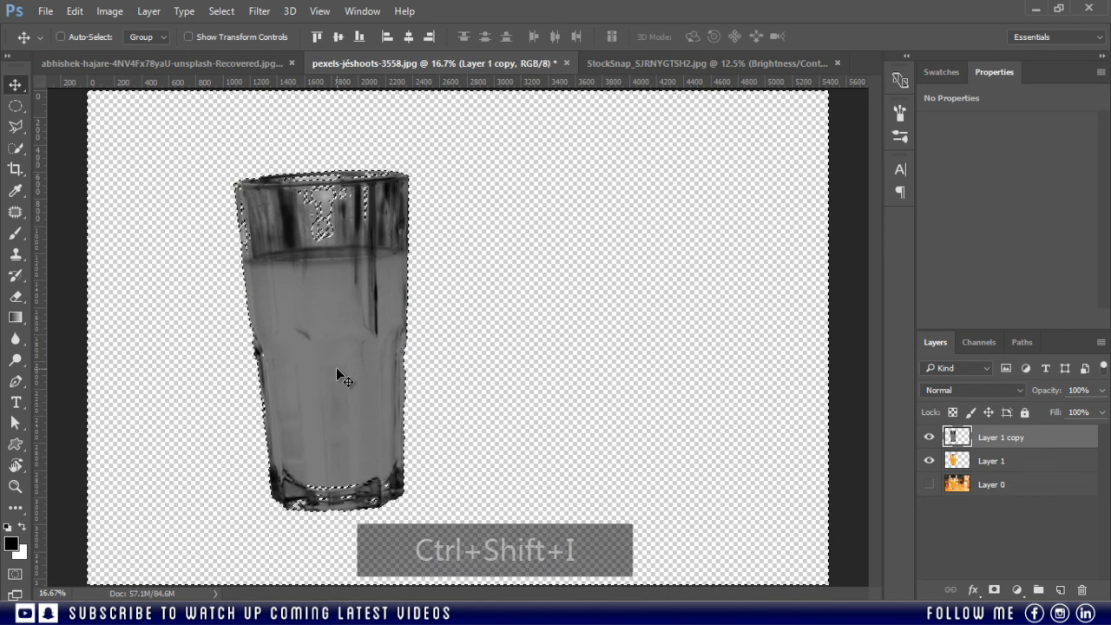
key("Ctrl+Shift+I")
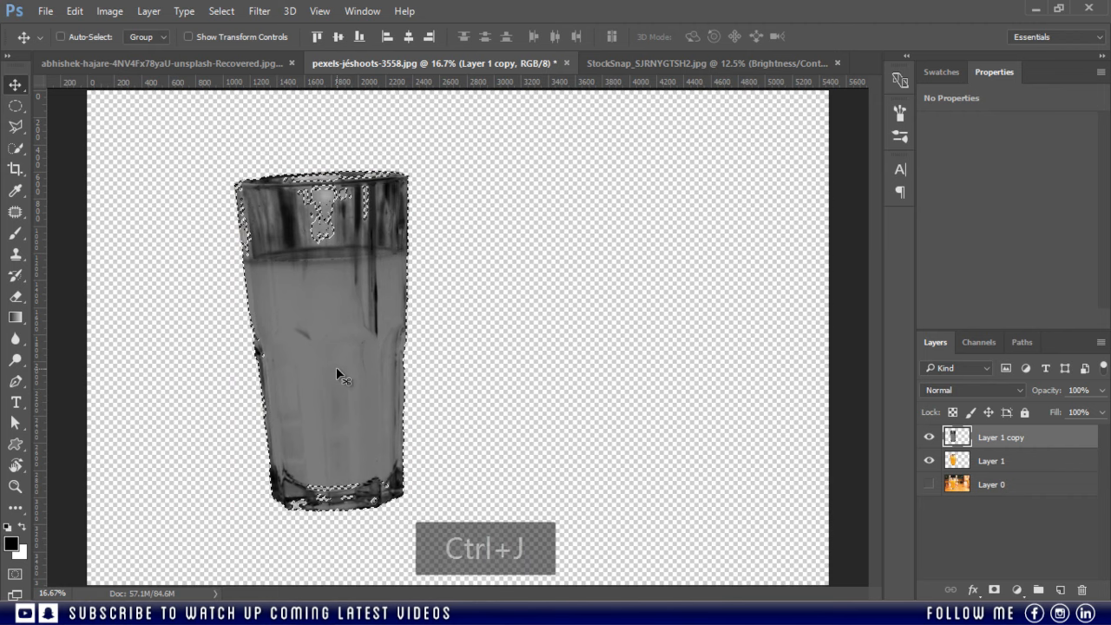
key("ctrl+j")
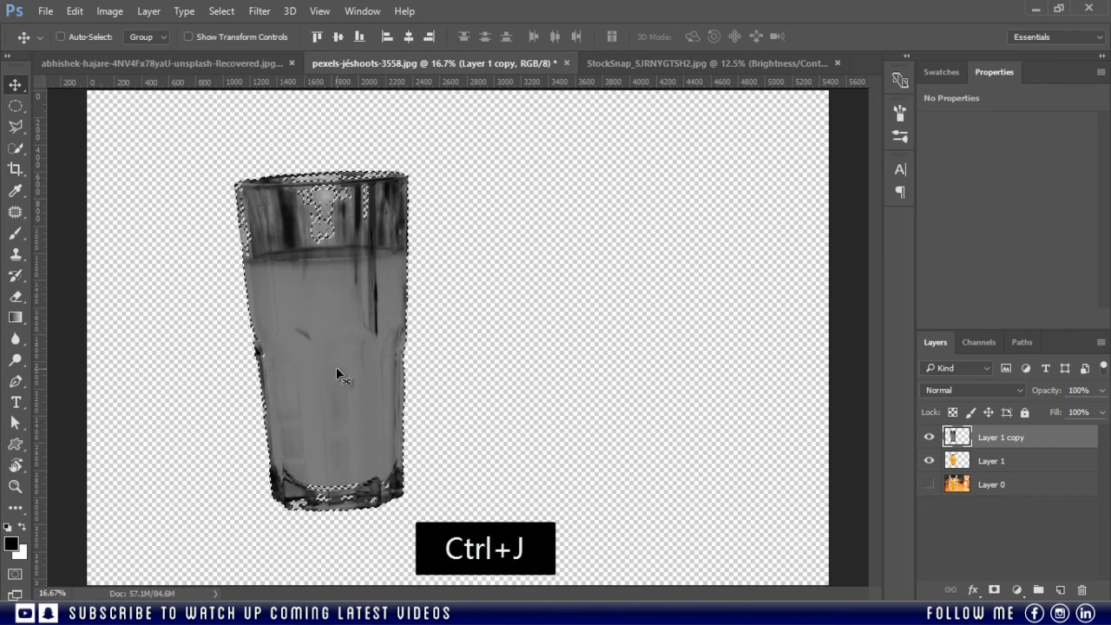
key("ctrl+j")
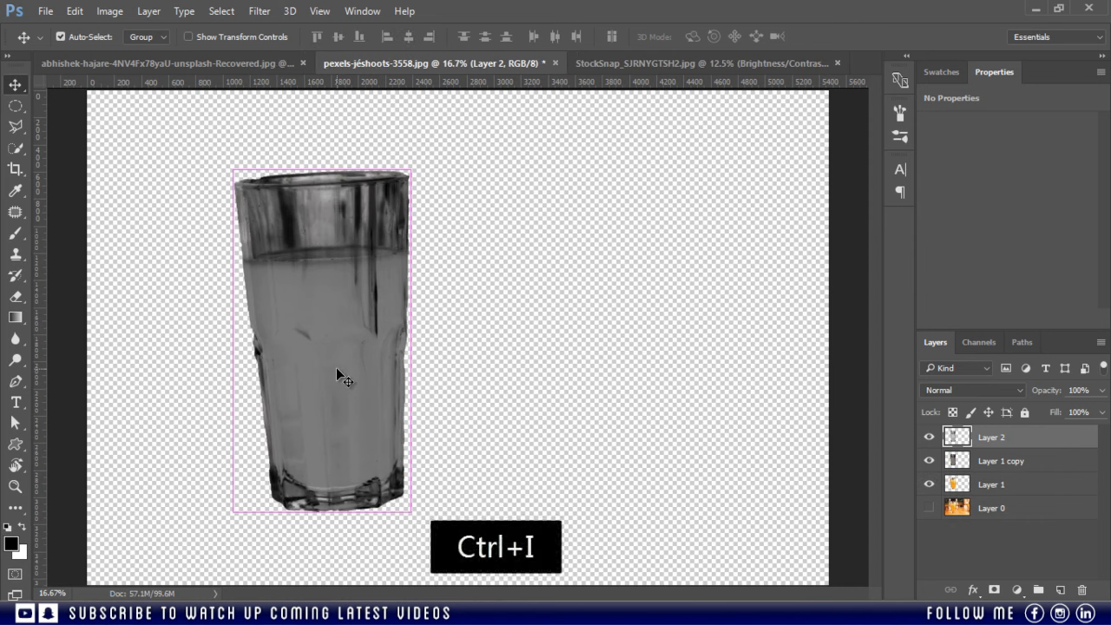
key("ctrl+i")
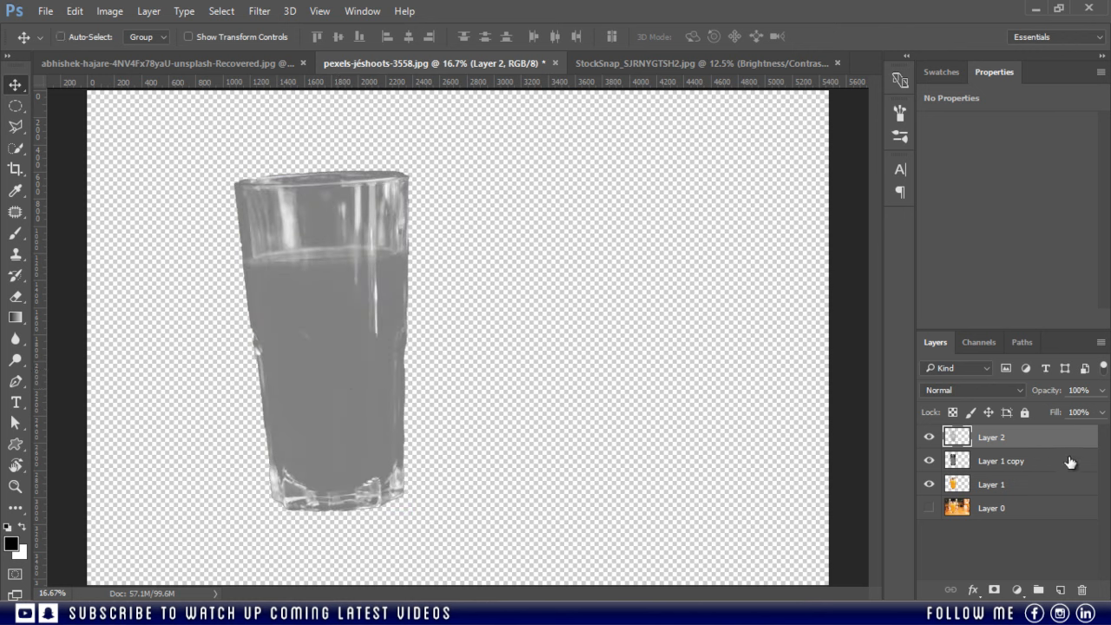
- Select the grey Layer 1 copy to remove it
left_click(1000, 460)
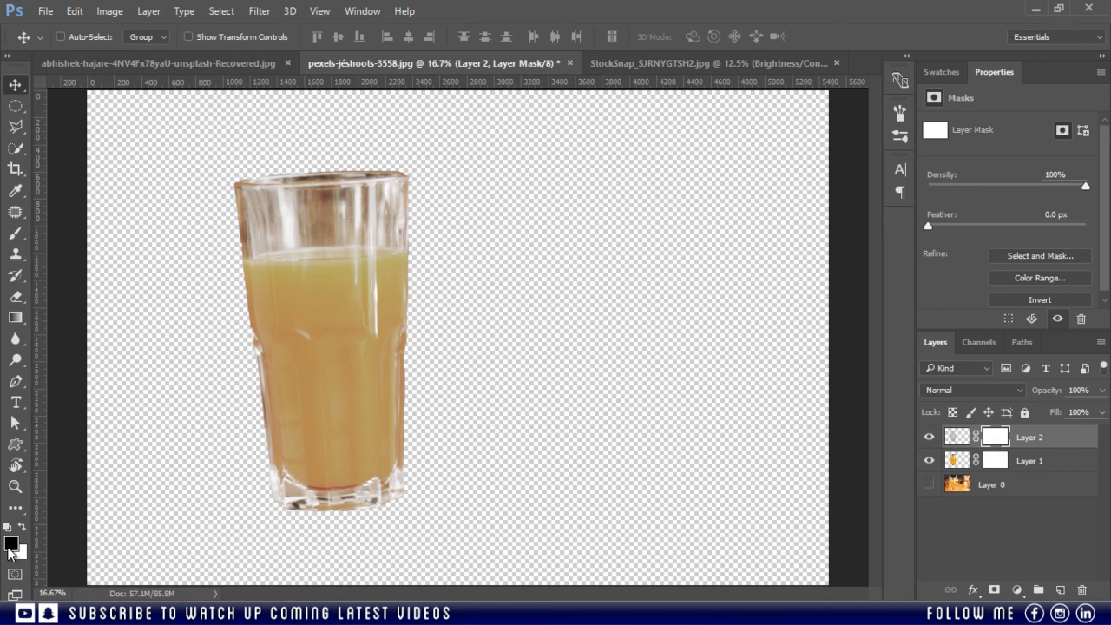
mouse_move(11, 550)
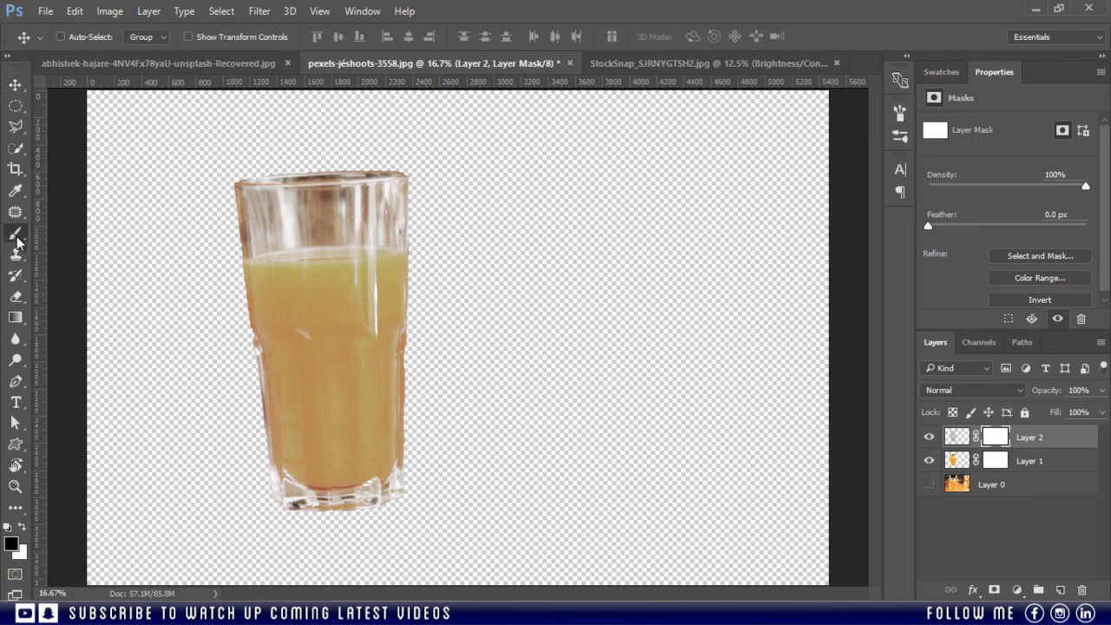
- Paint black on Layer 2's mask over the juice with the Brush Tool
left_click(15, 234)
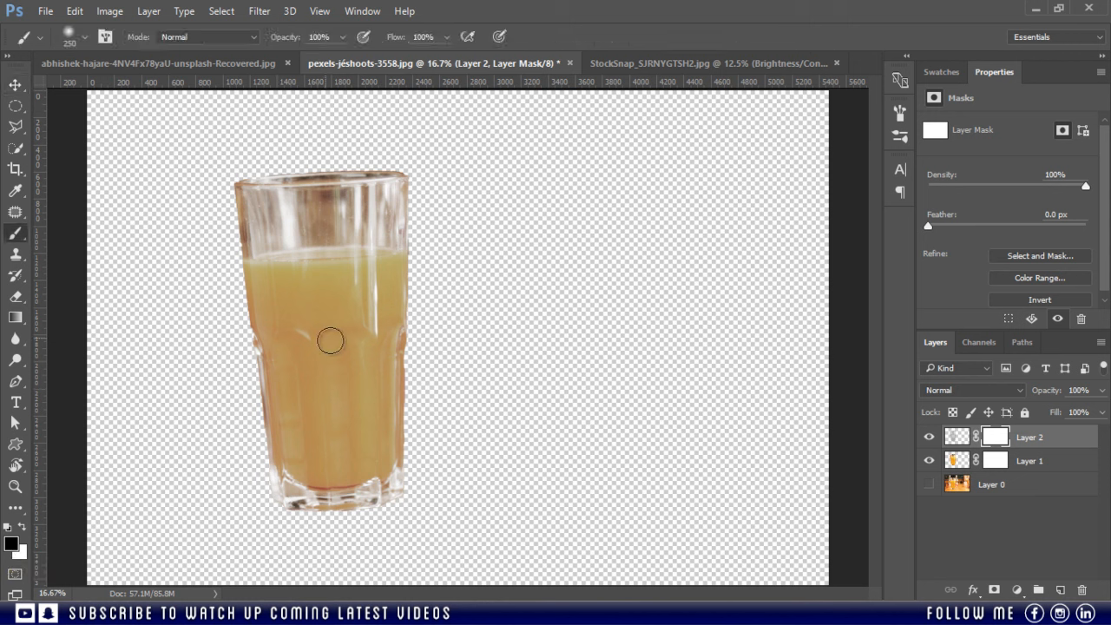
left_click_drag(329, 340, 362, 330)
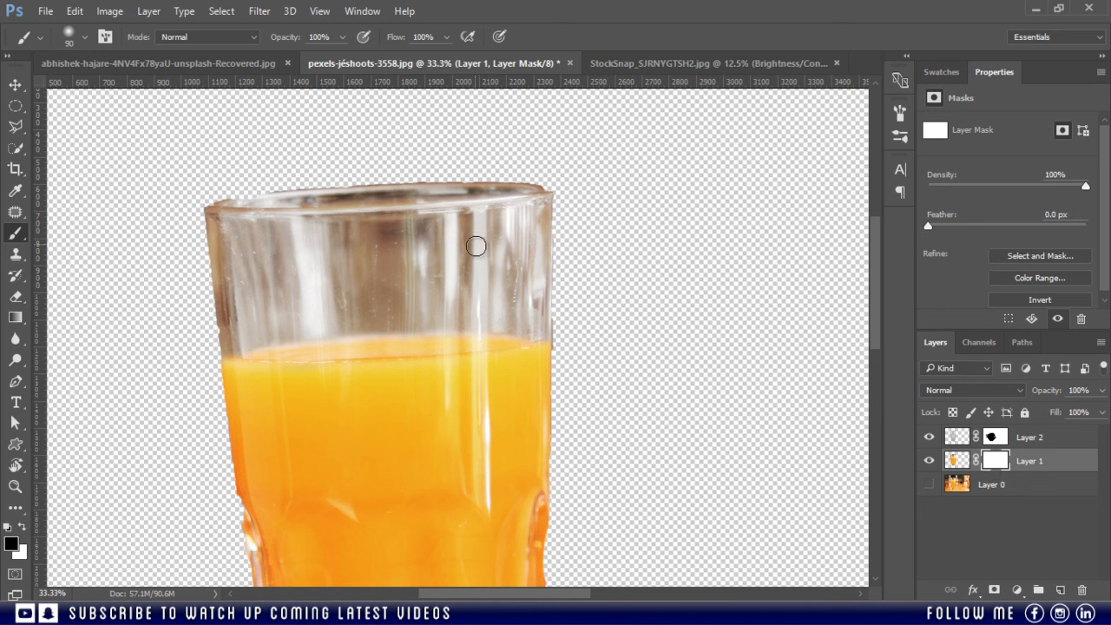
- Paint Layer 1's mask black over the empty upper glass and rim
left_click_drag(476, 246, 183, 224)
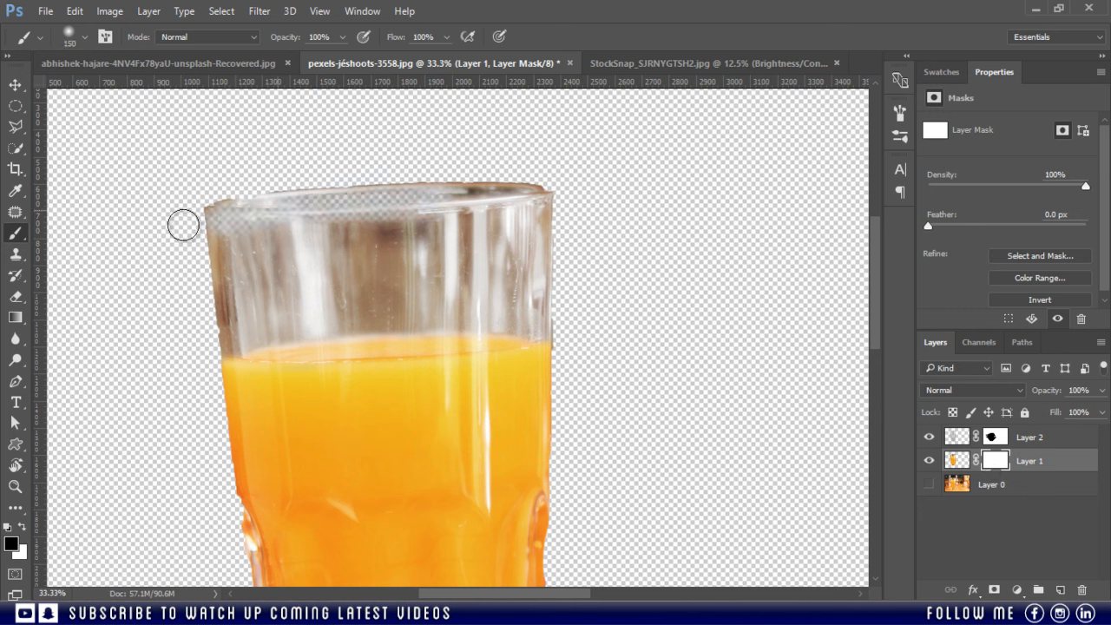
left_click_drag(184, 223, 416, 196)
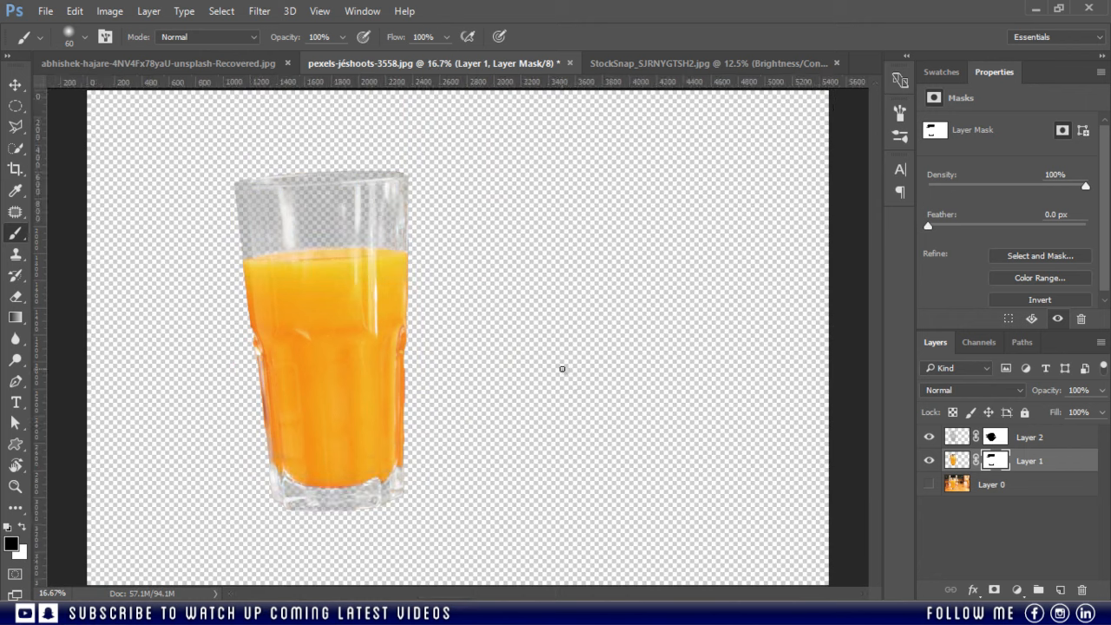
left_click(15, 84)
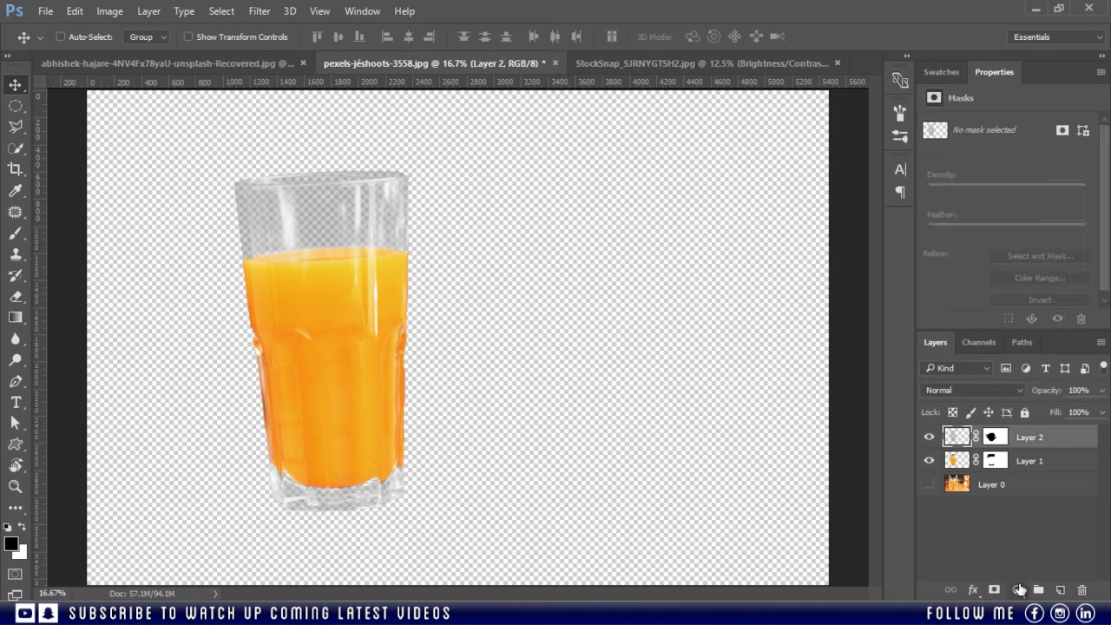
- Add a Curves adjustment above Layer 2 and pull the darker tones lower
left_click(1018, 589)
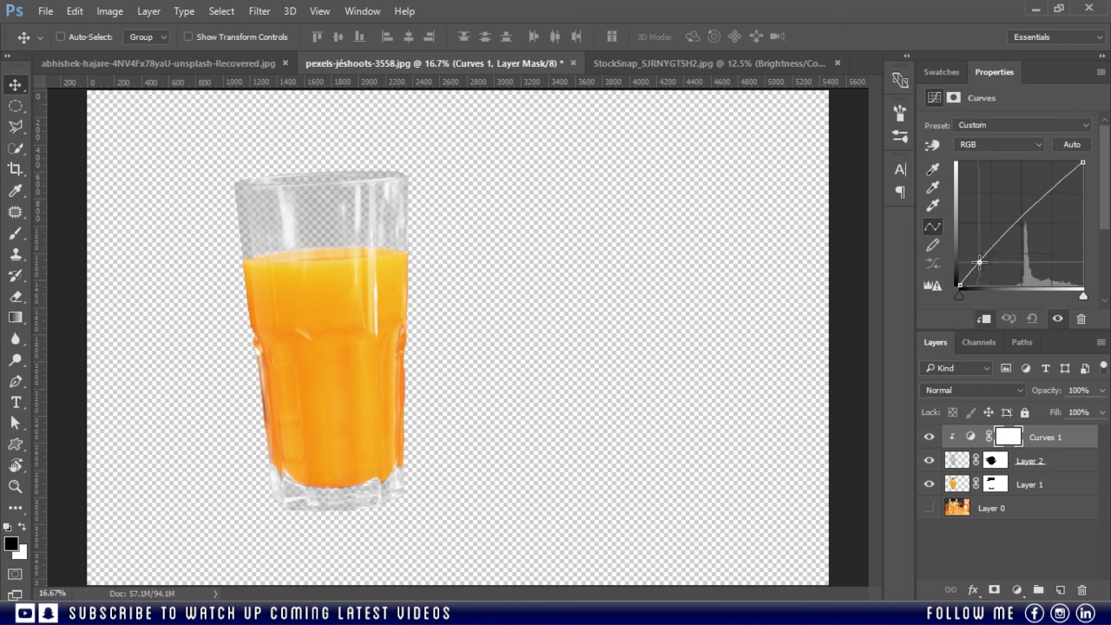
left_click_drag(1083, 163, 1070, 172)
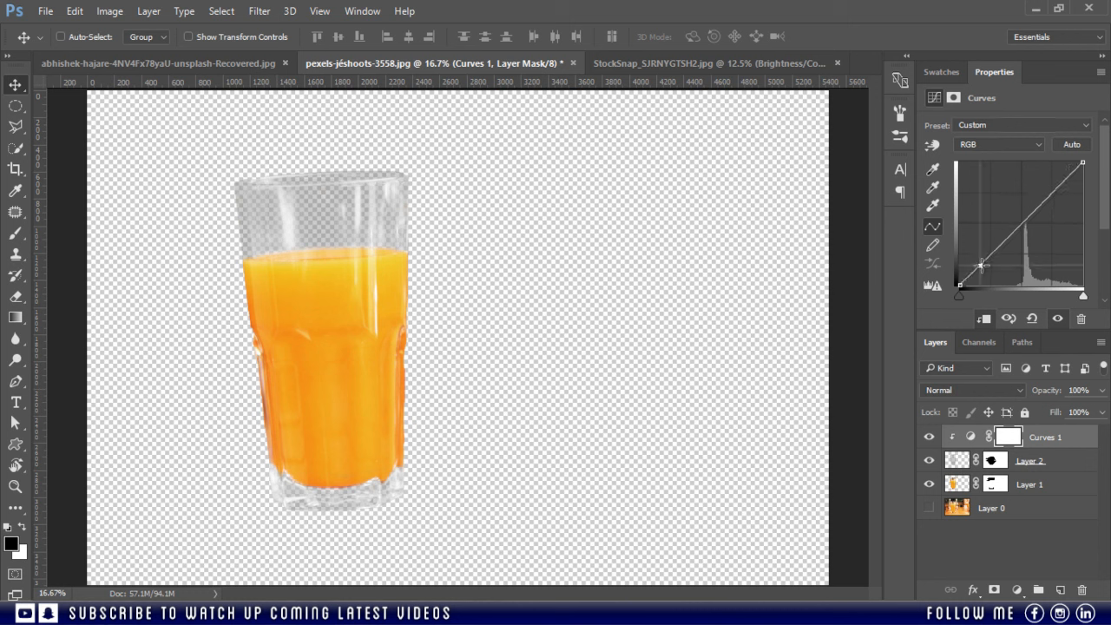
left_click_drag(1081, 164, 1072, 175)
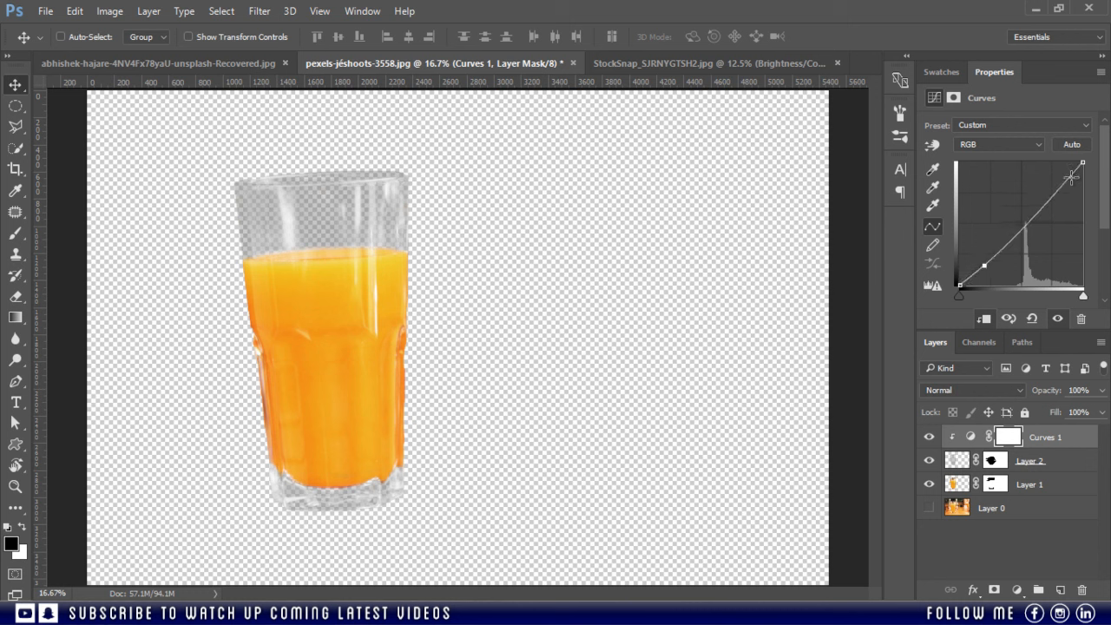
- Fine-tune the Curves point and group the juice glass layers
left_click_drag(1071, 176, 1064, 168)
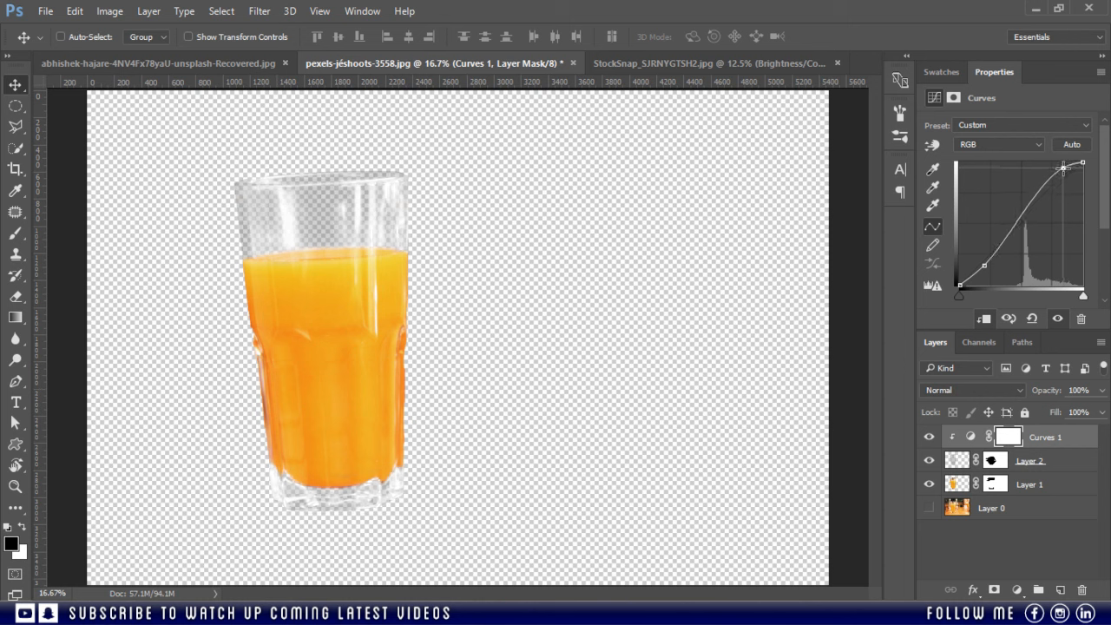
left_click_drag(1062, 165, 1070, 170)
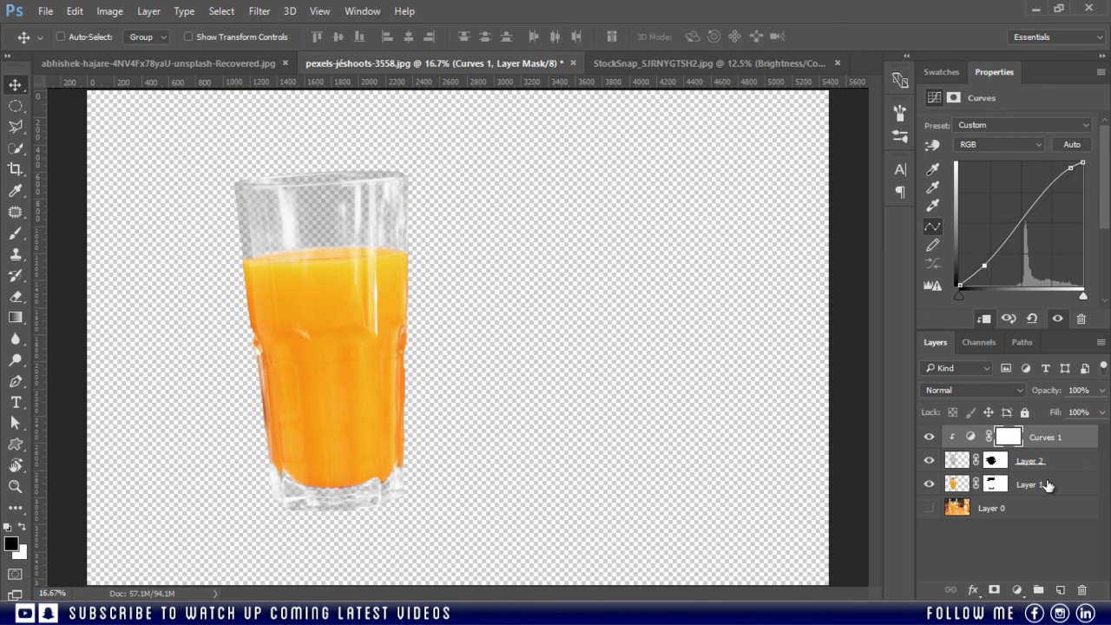
key("ctrl+g")
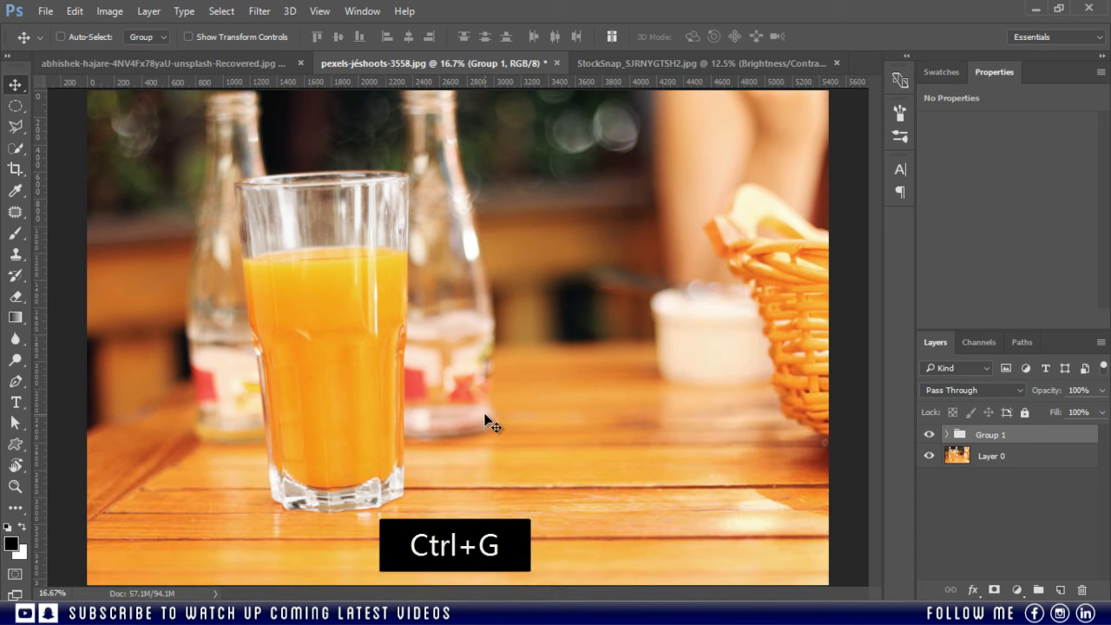
- Drag the grouped cut-out glass into the pitcher scene
left_click_drag(495, 425, 439, 382)
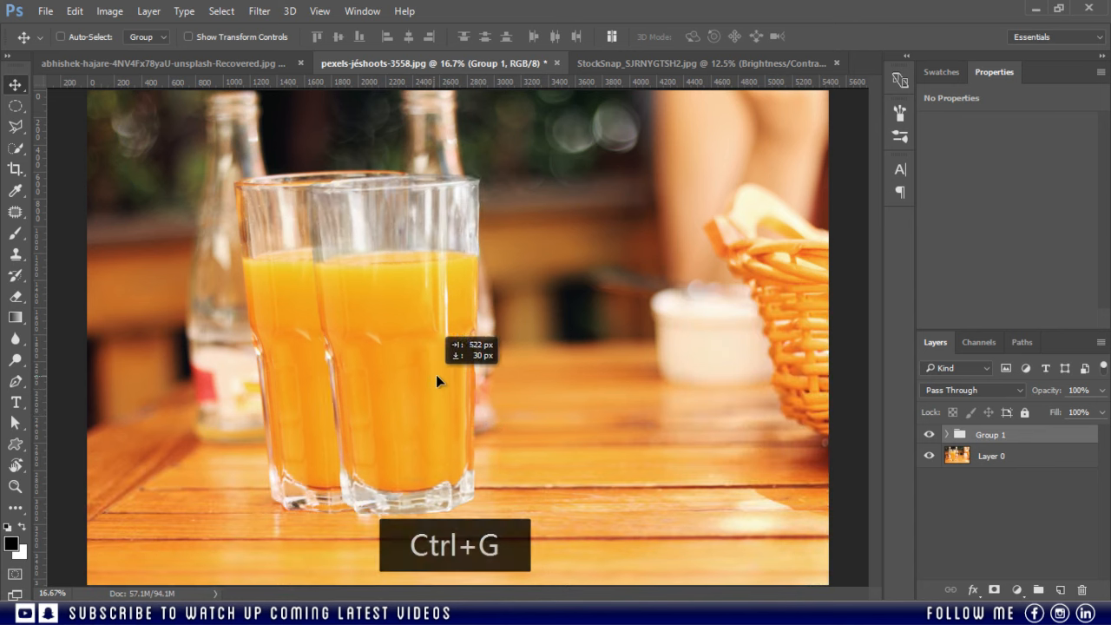
left_click_drag(439, 382, 777, 425)
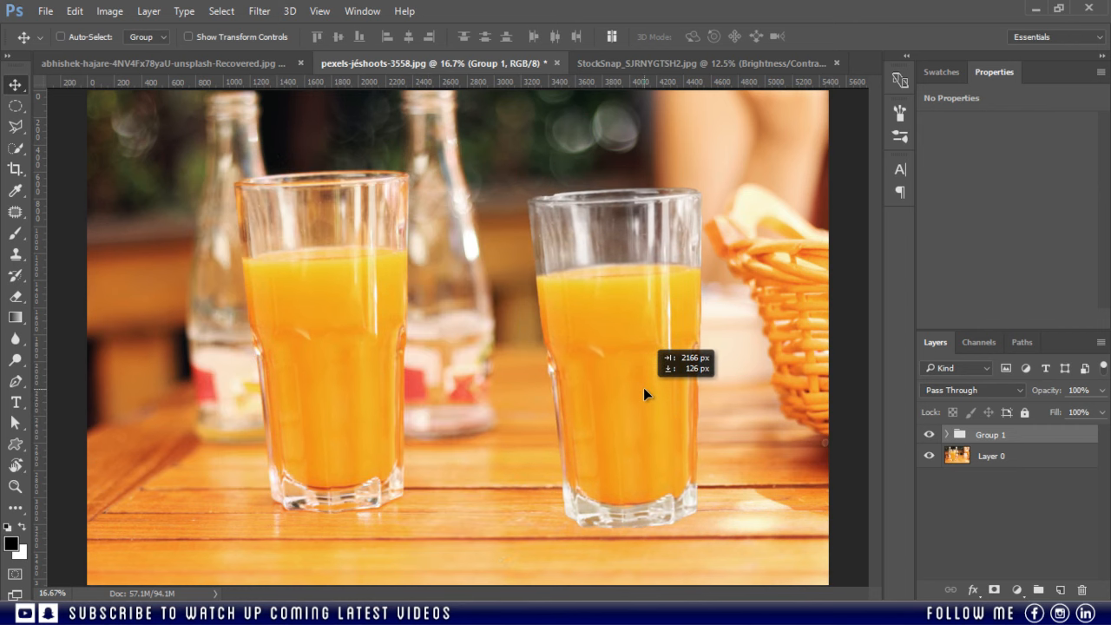
left_click_drag(647, 395, 571, 333)
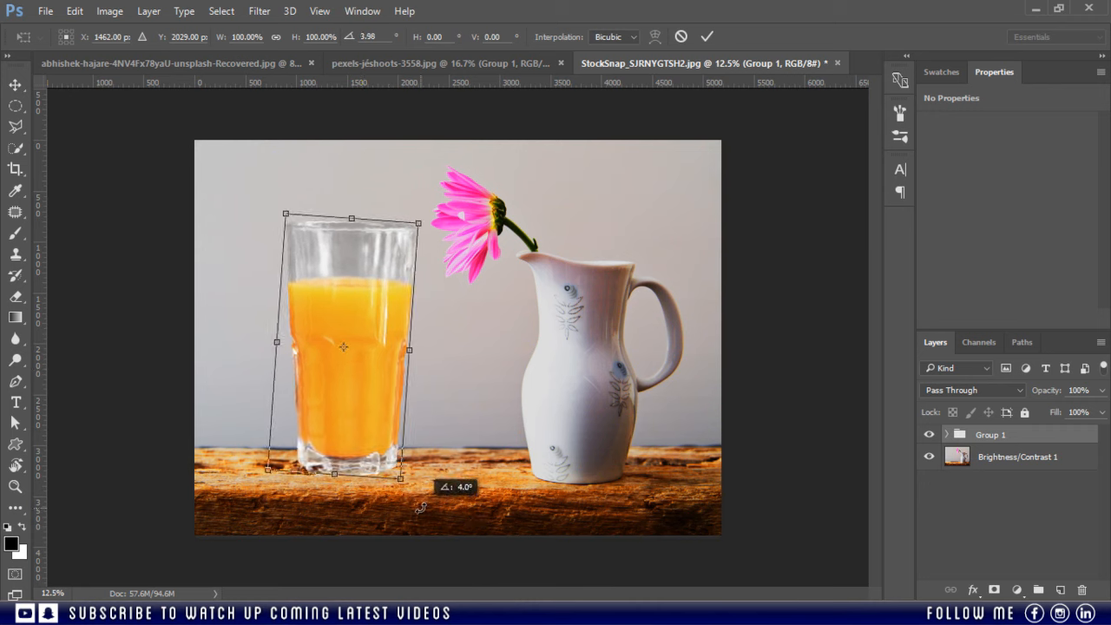
- Shrink the juice glass to fit beside the pitcher and commit the transform
left_click_drag(285, 215, 295, 236)
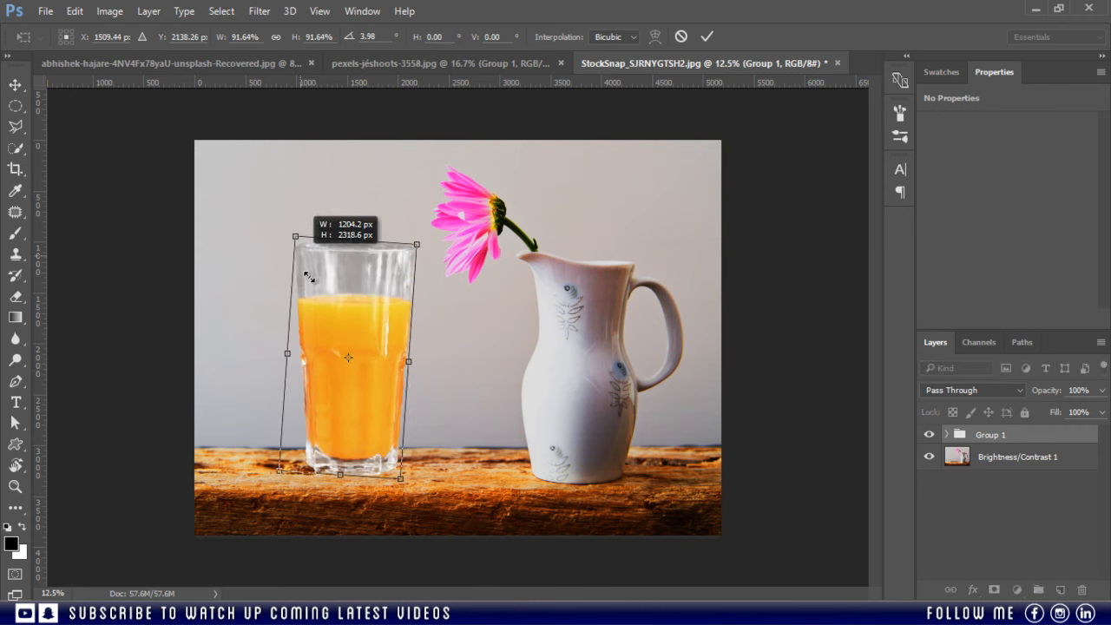
left_click_drag(287, 235, 330, 330)
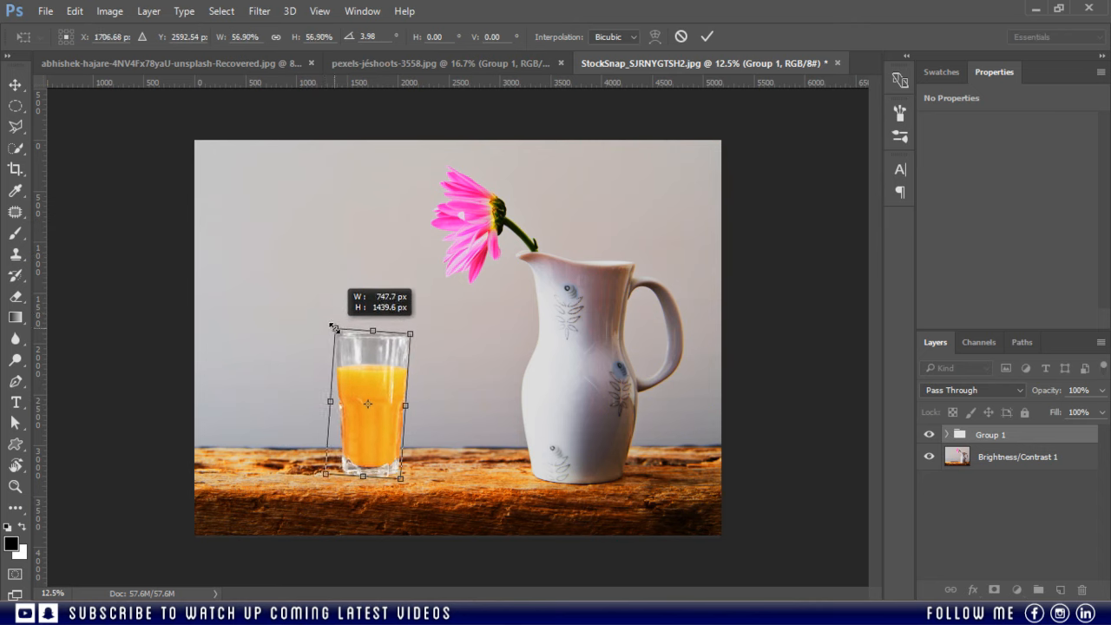
left_click(707, 36)
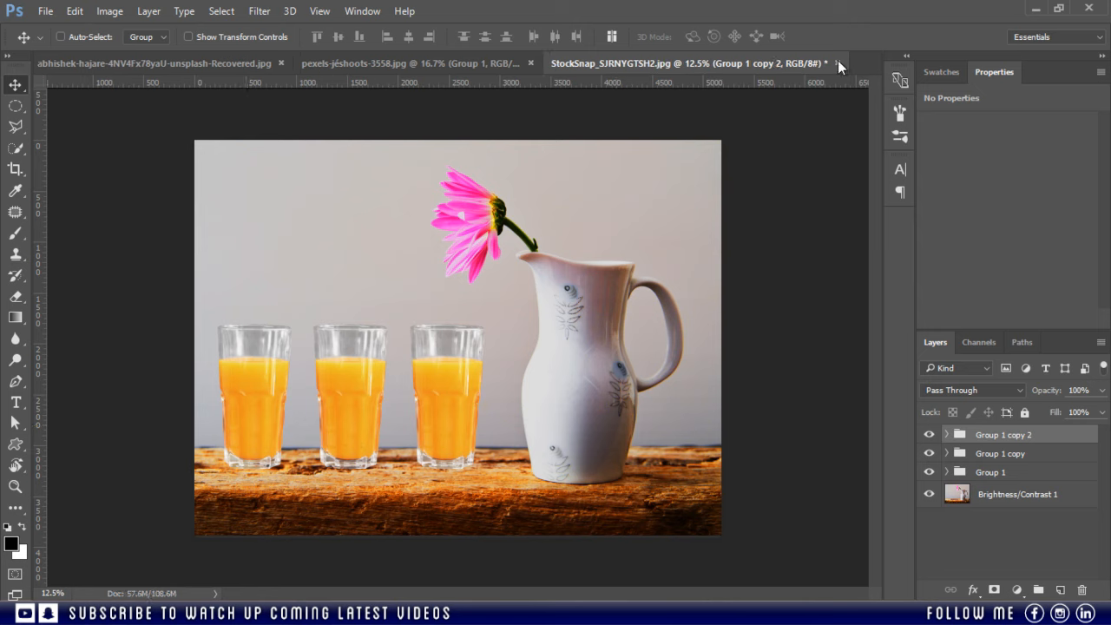
- Close the StockSnap pitcher scene and the pexels juice photo, declining to save the juice photo
left_click(837, 63)
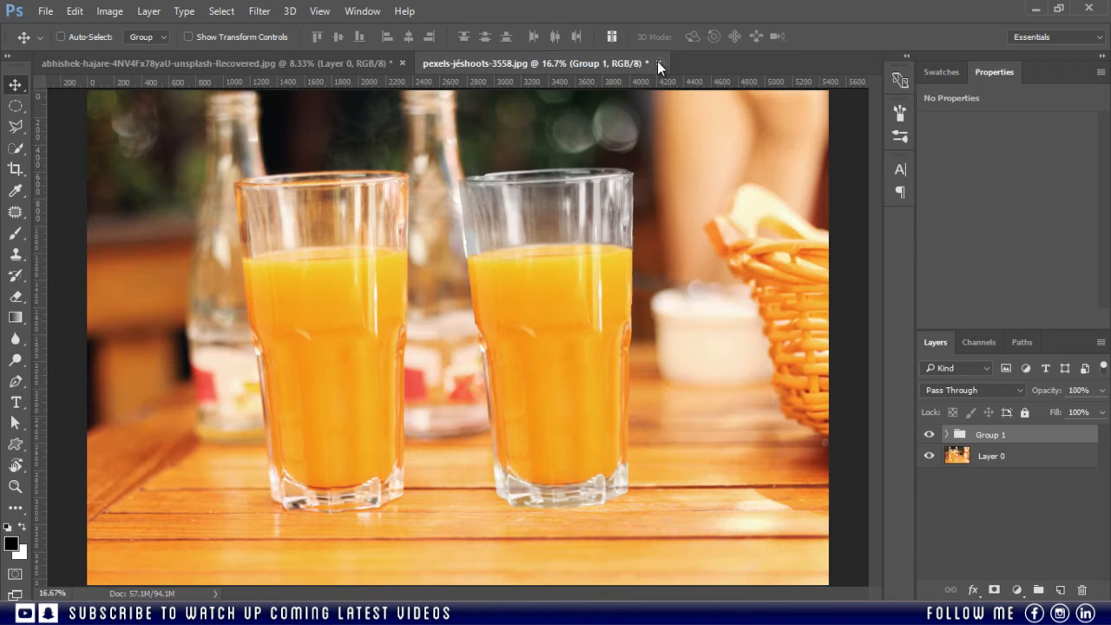
left_click(659, 62)
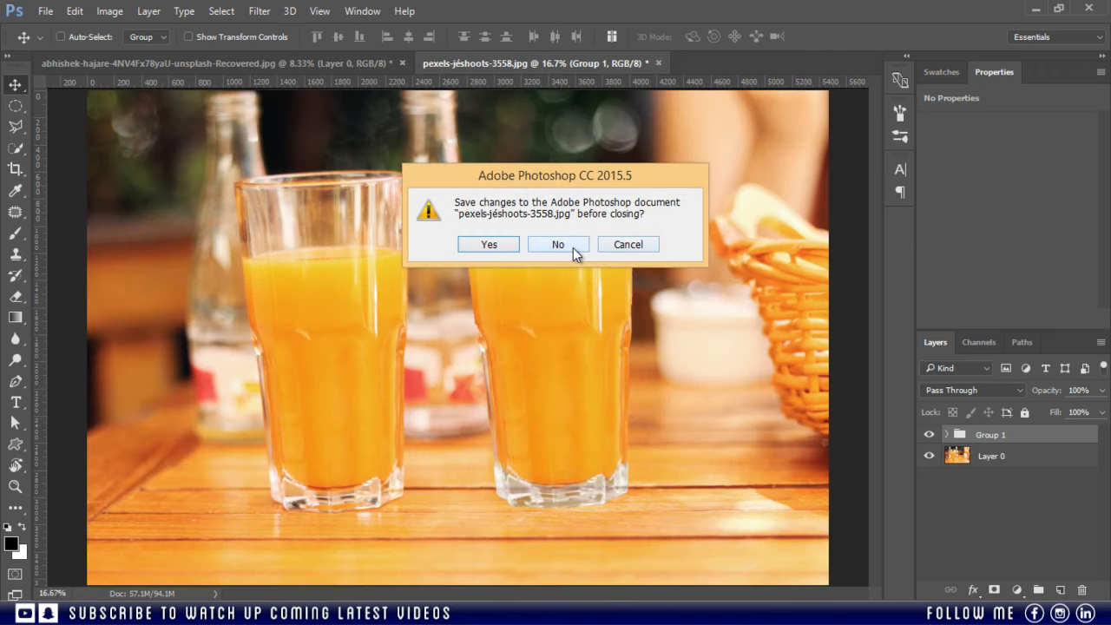
left_click(557, 244)
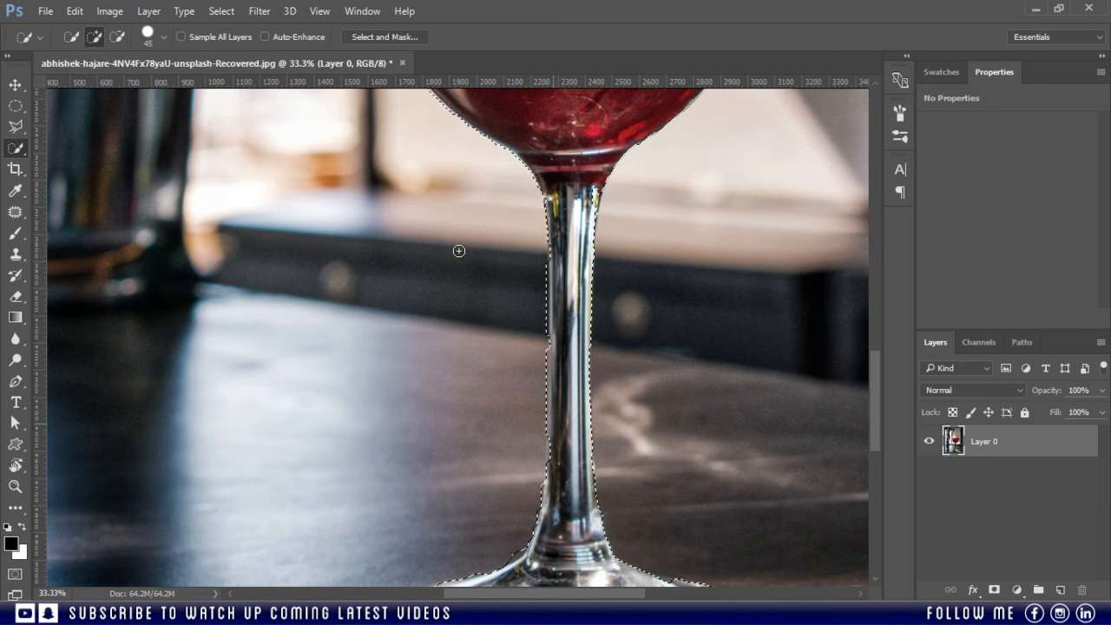
- Copy the selected wine glass onto two new layers and hide the original bar photo
scroll("down", 3)
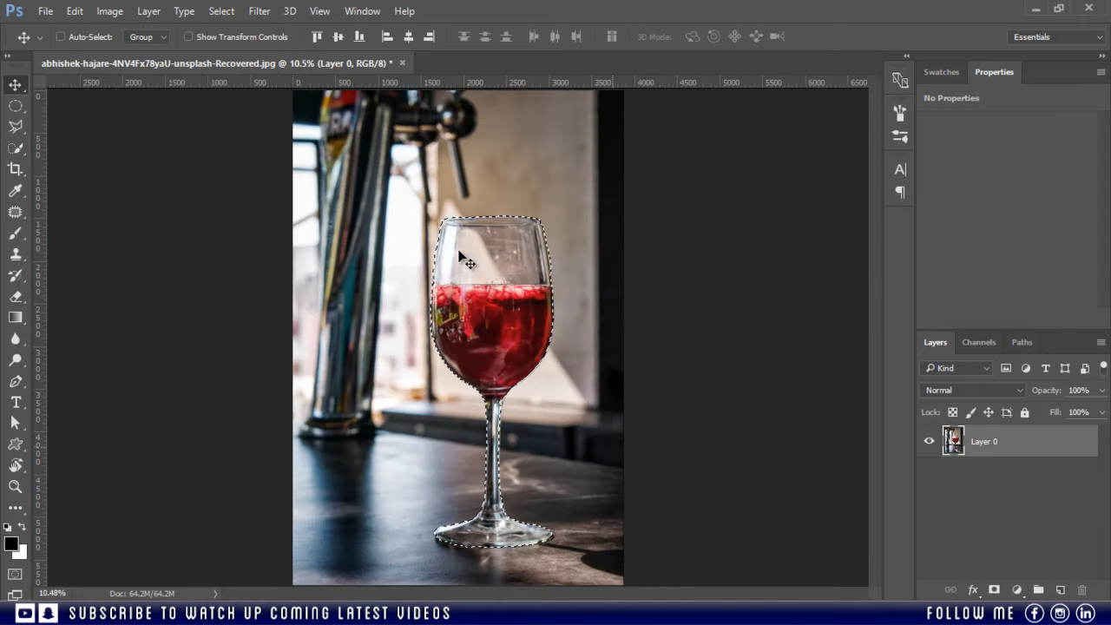
key("ctrl+j")
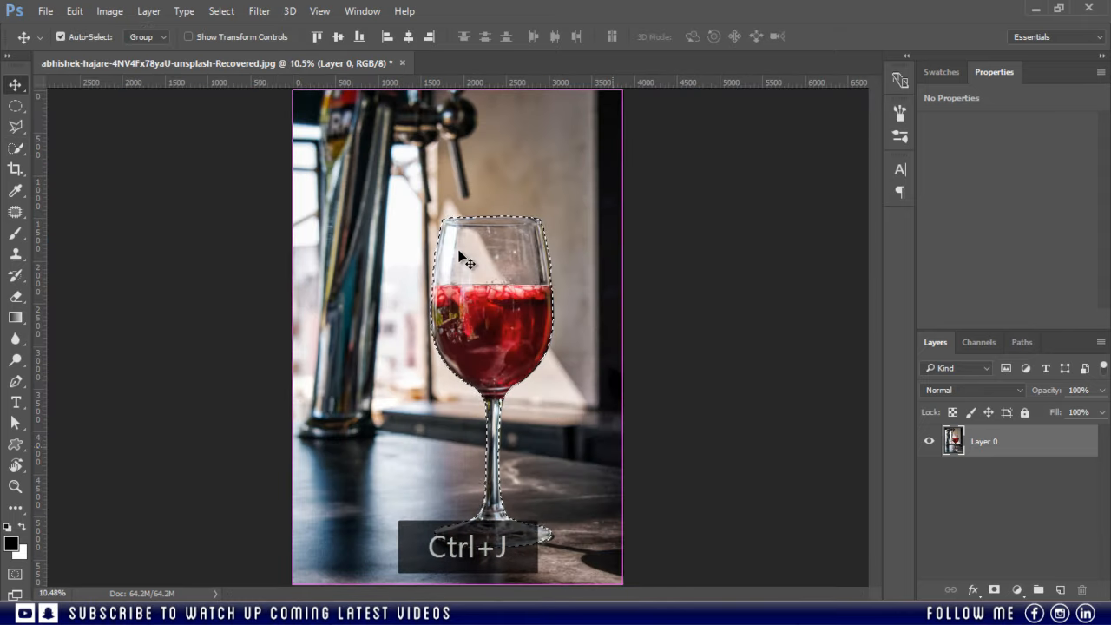
key("ctrl+j")
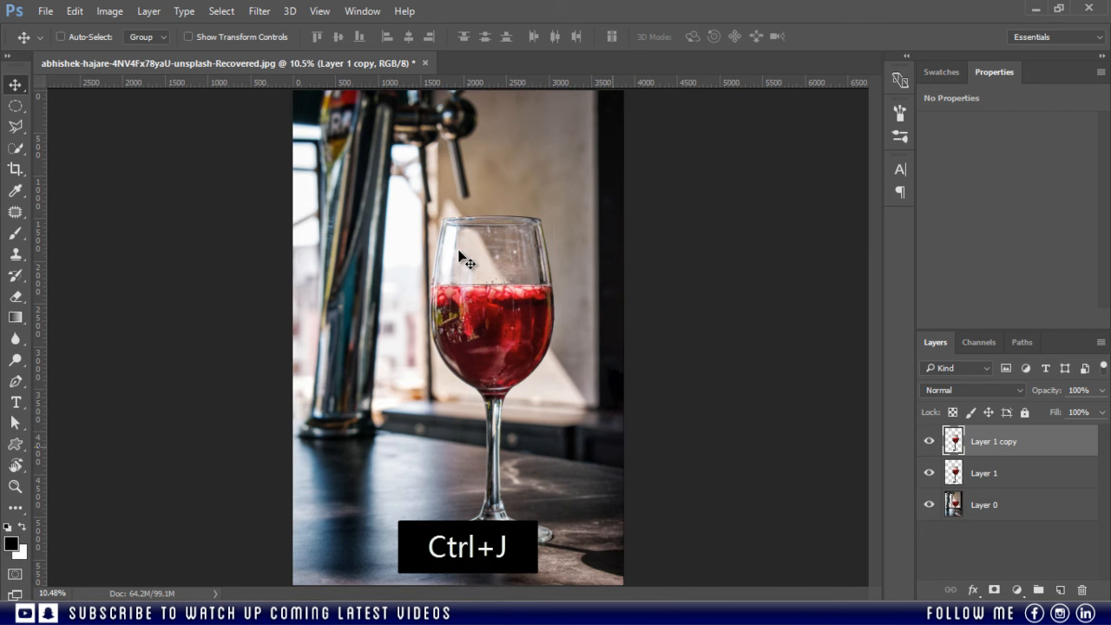
left_click(929, 504)
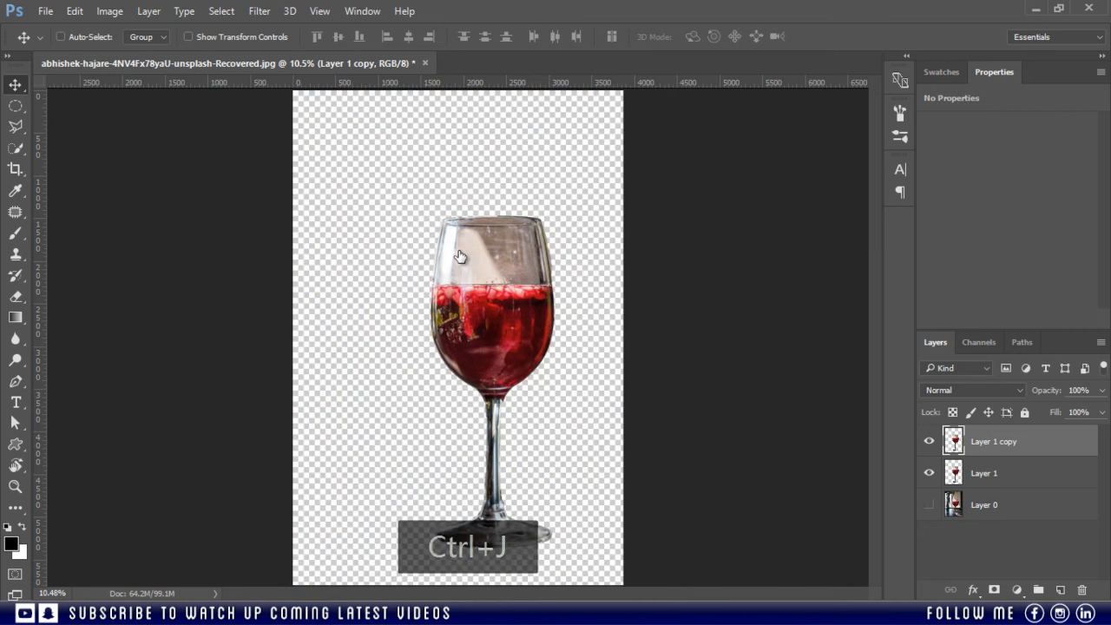
- Desaturate the top glass copy to black and white and invert its tones
key("ctrl+j")
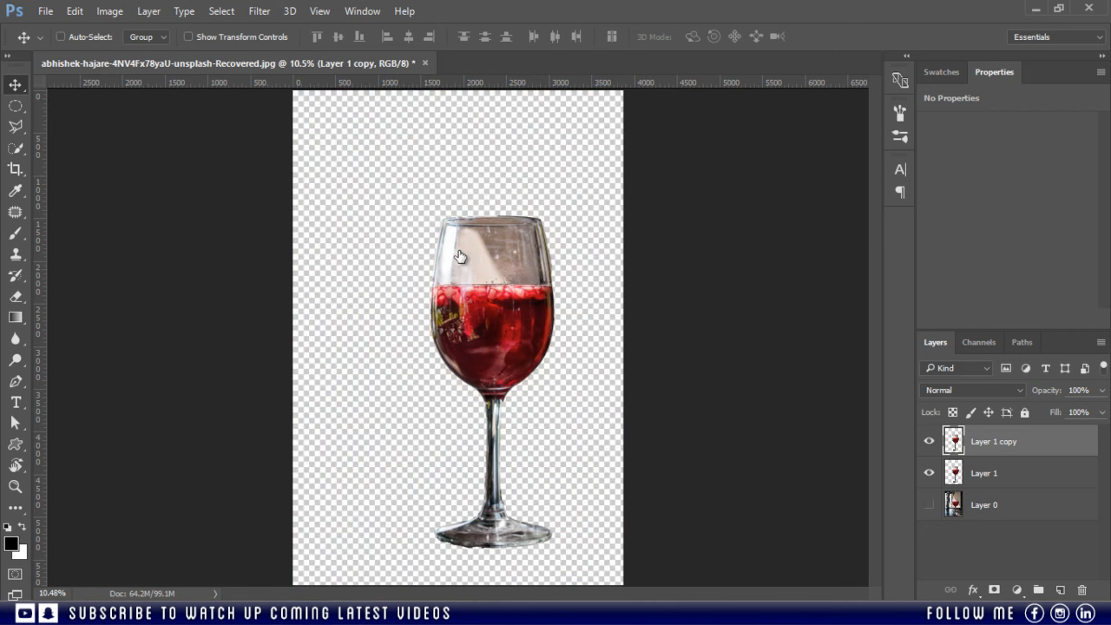
key("Ctrl+Shift+U")
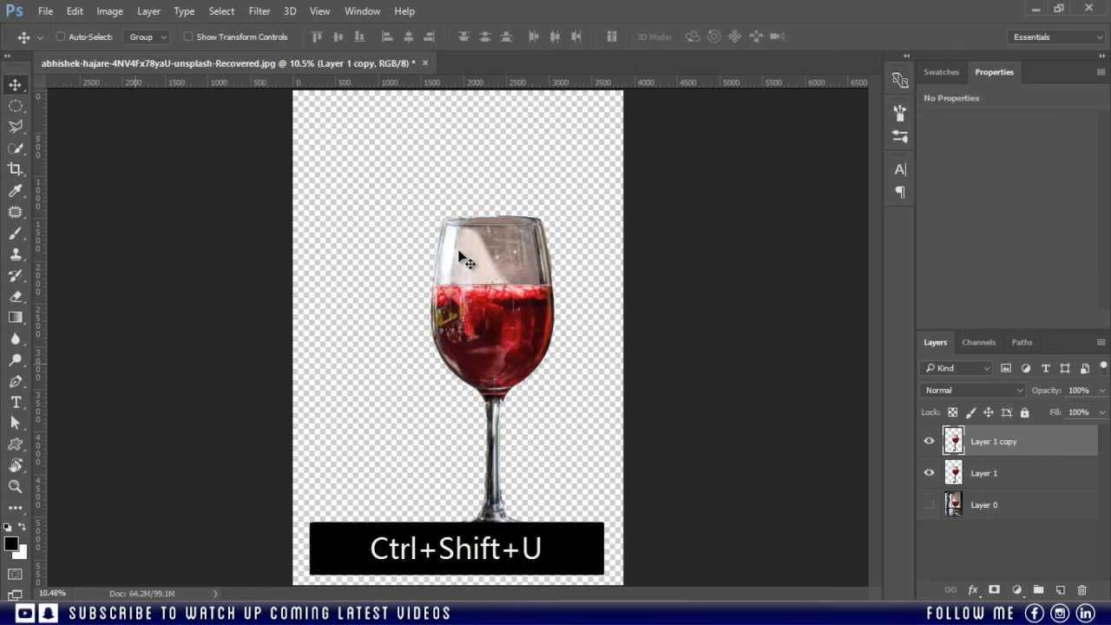
left_click(60, 36)
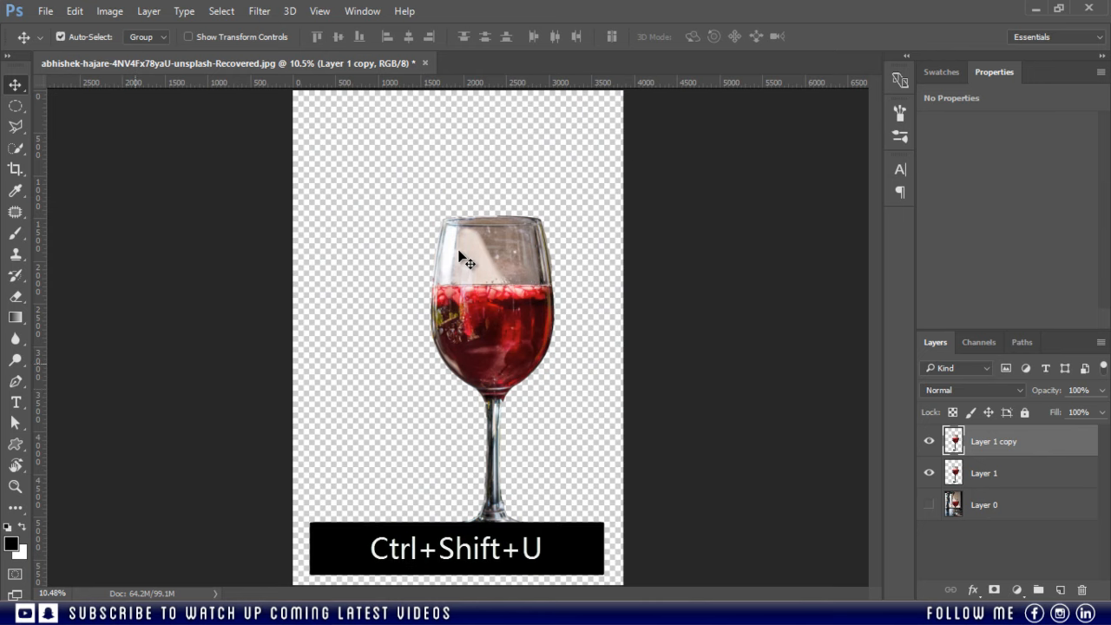
key("ctrl+shift+u")
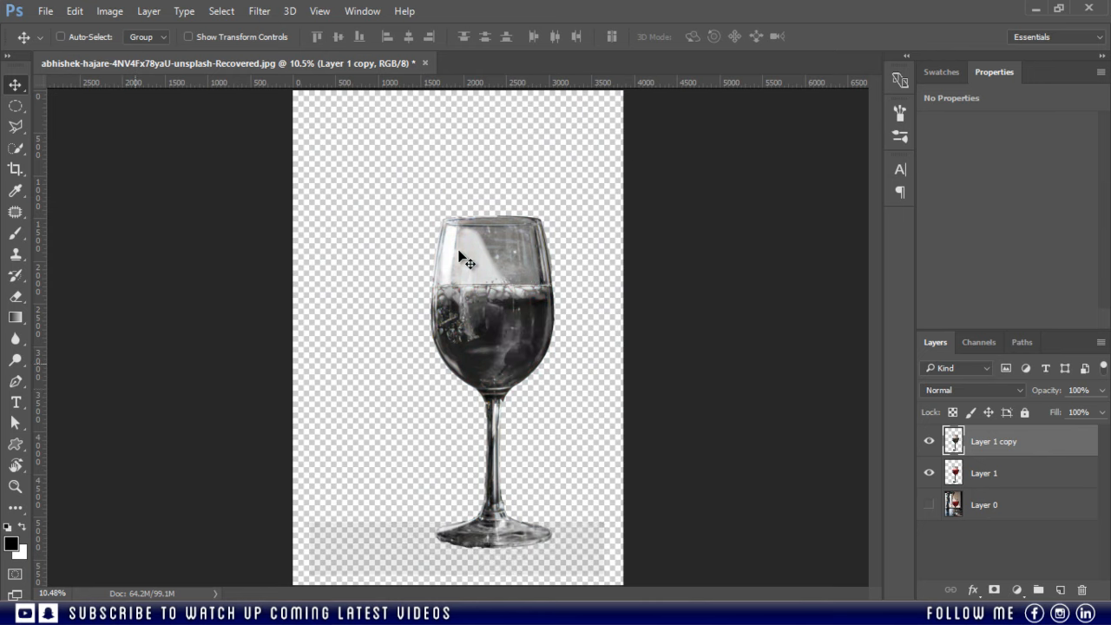
key("Ctrl+i")
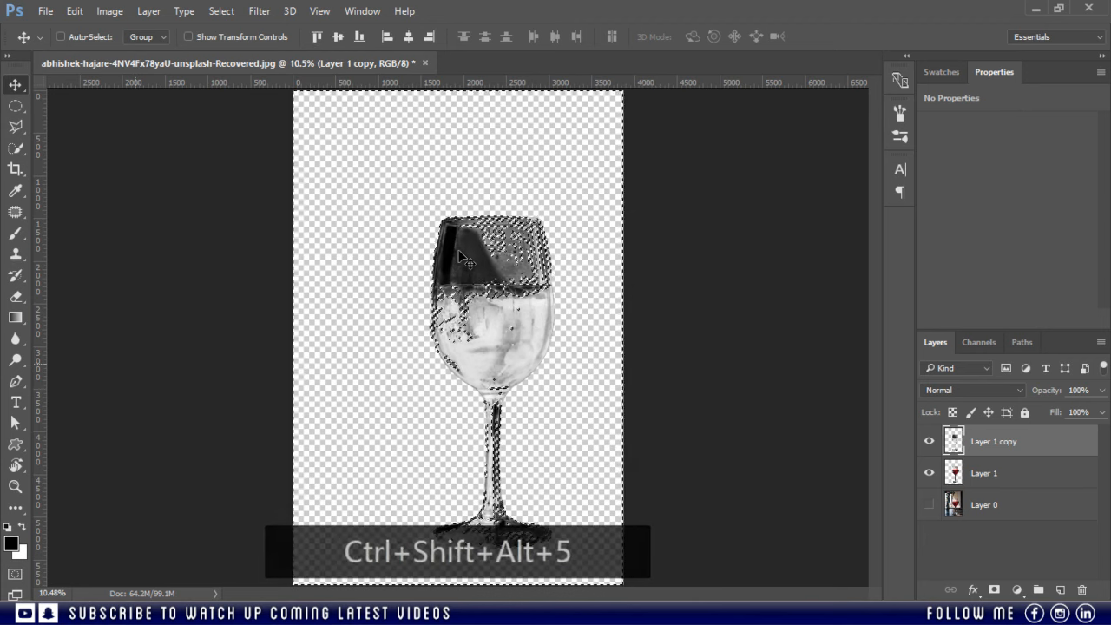
- Invert the brightness selection, copy it to new Layer 2, and invert that layer's tones
key("ctrl+shift+i")
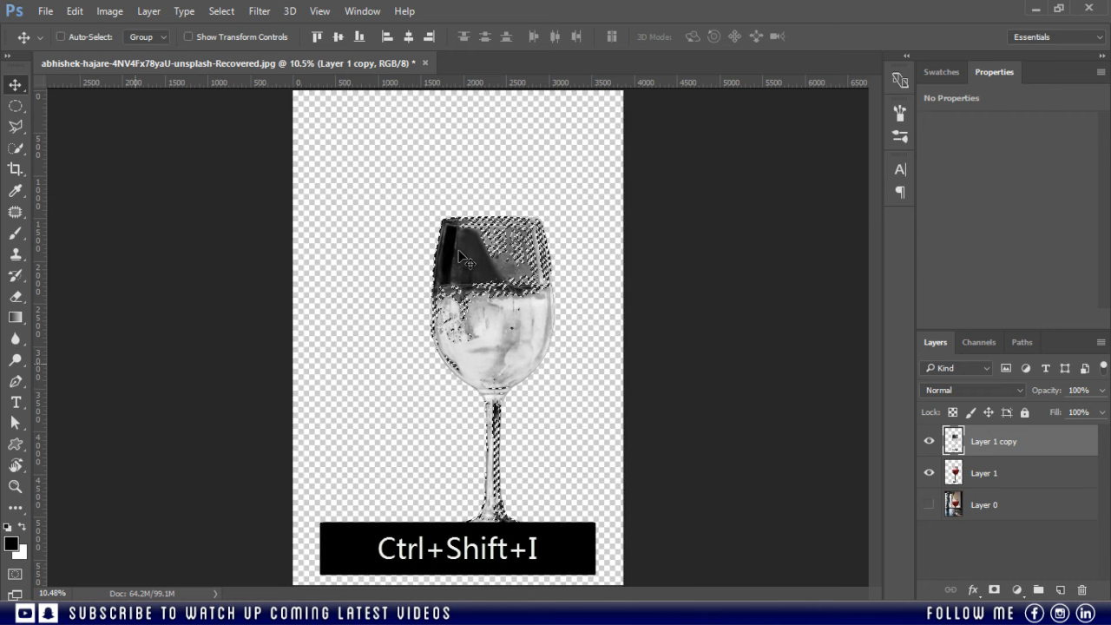
key("ctrl+j")
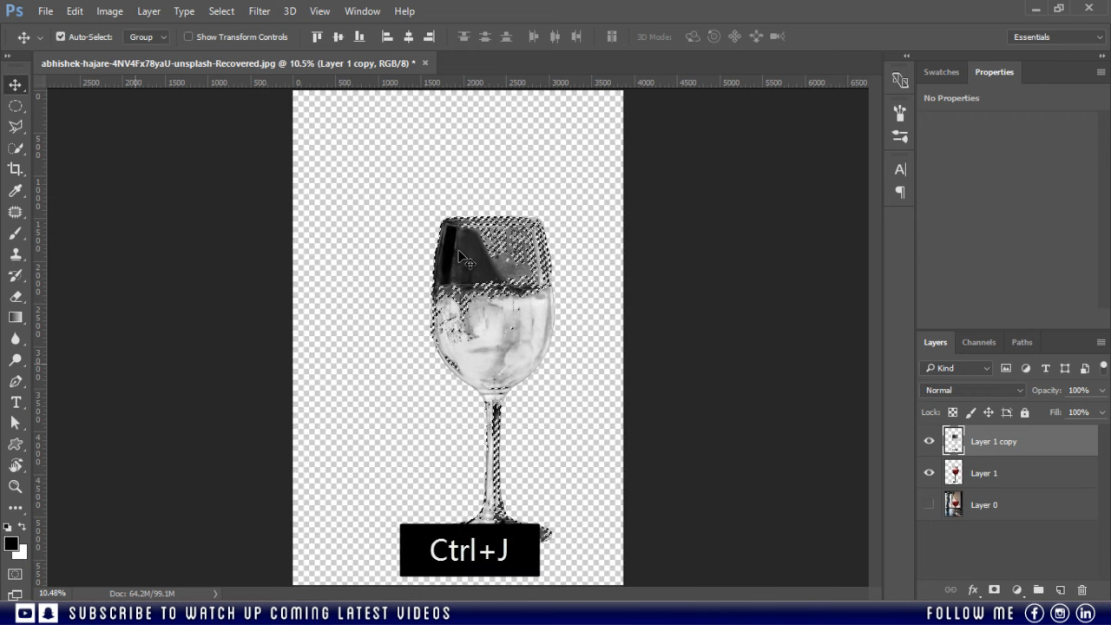
key("ctrl+j")
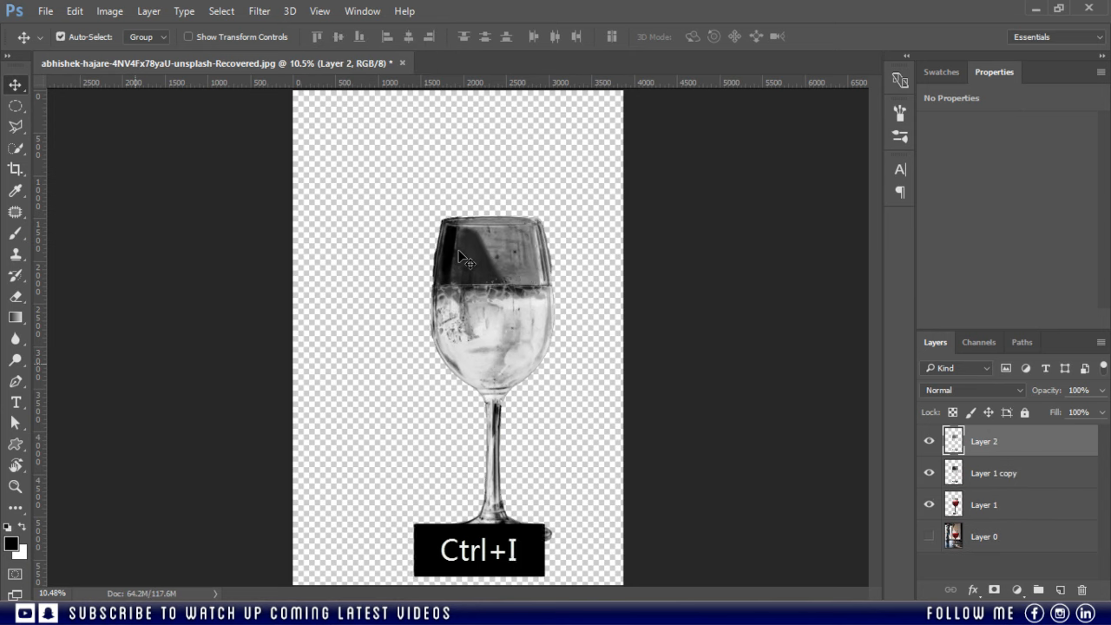
key("ctrl+i")
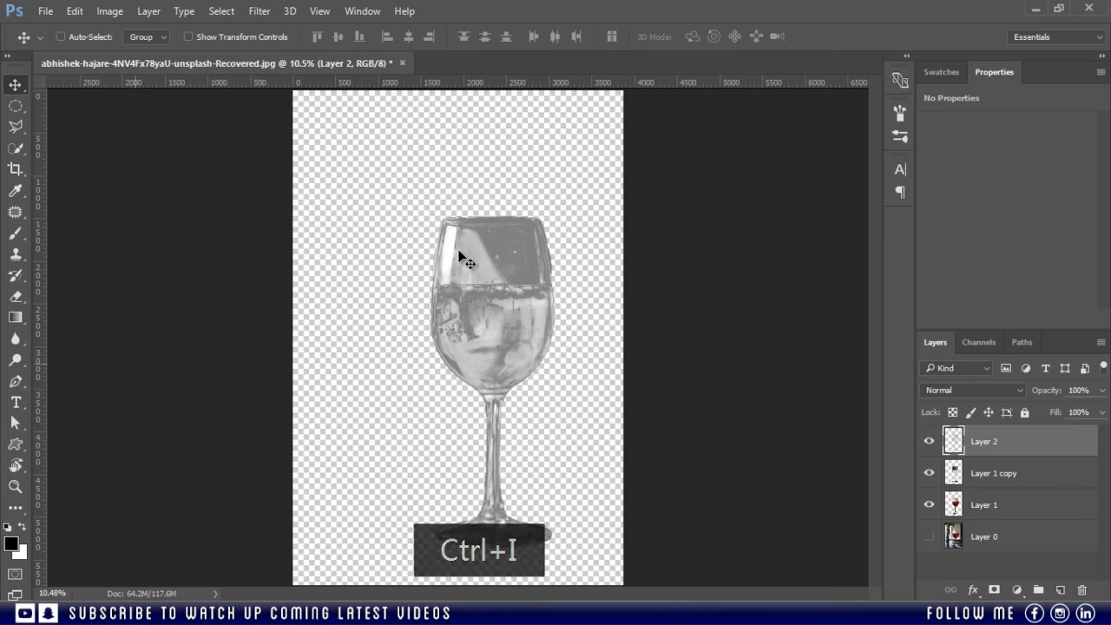
key("ctrl+i")
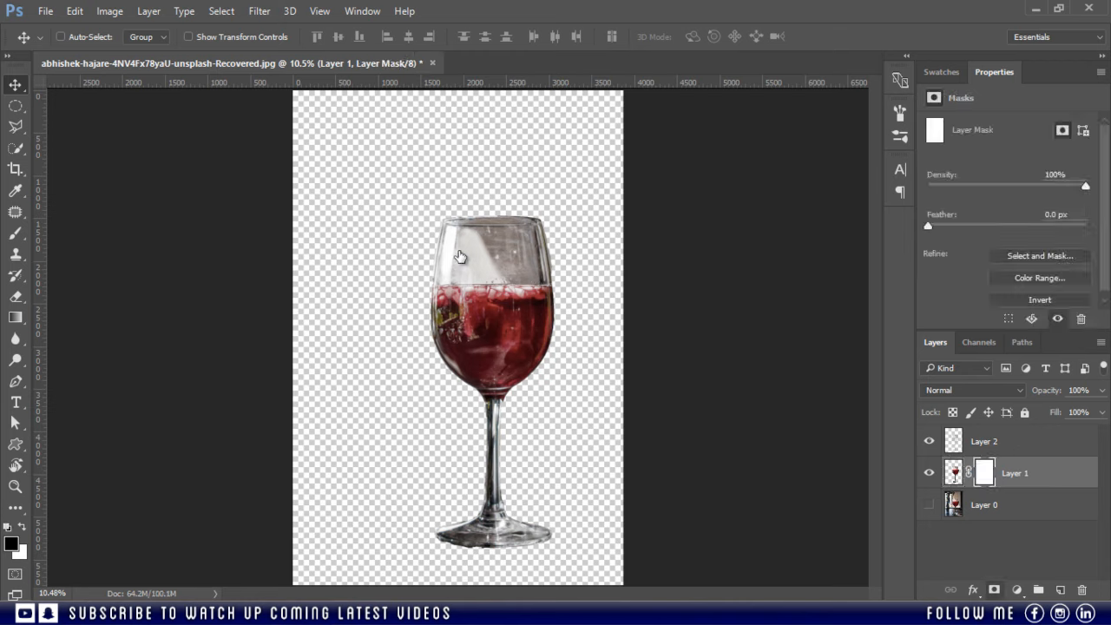
- Add a white layer mask to the inverted grey glass layer
left_click(1014, 440)
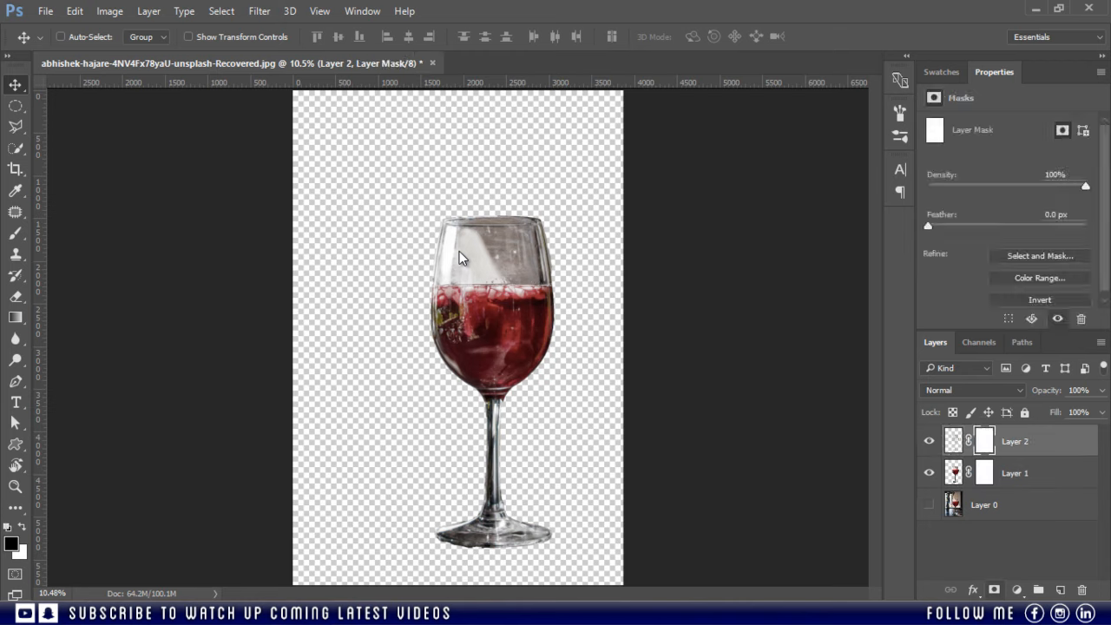
mouse_move(12, 543)
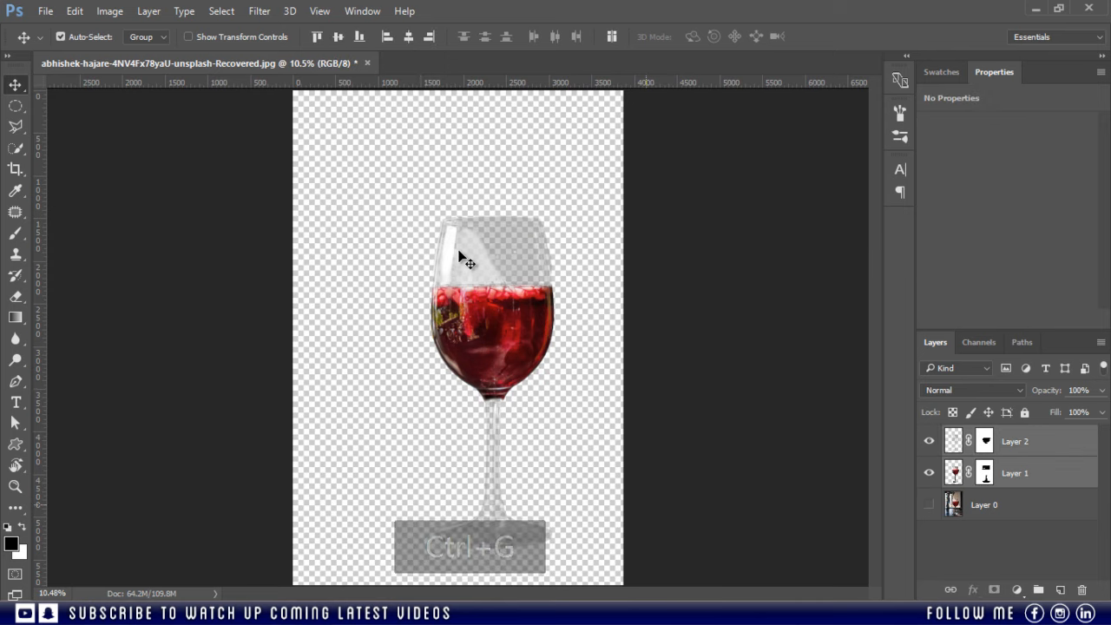
- Group the two masked glass layers and make Layer 0's bar photo visible again
key("ctrl+g")
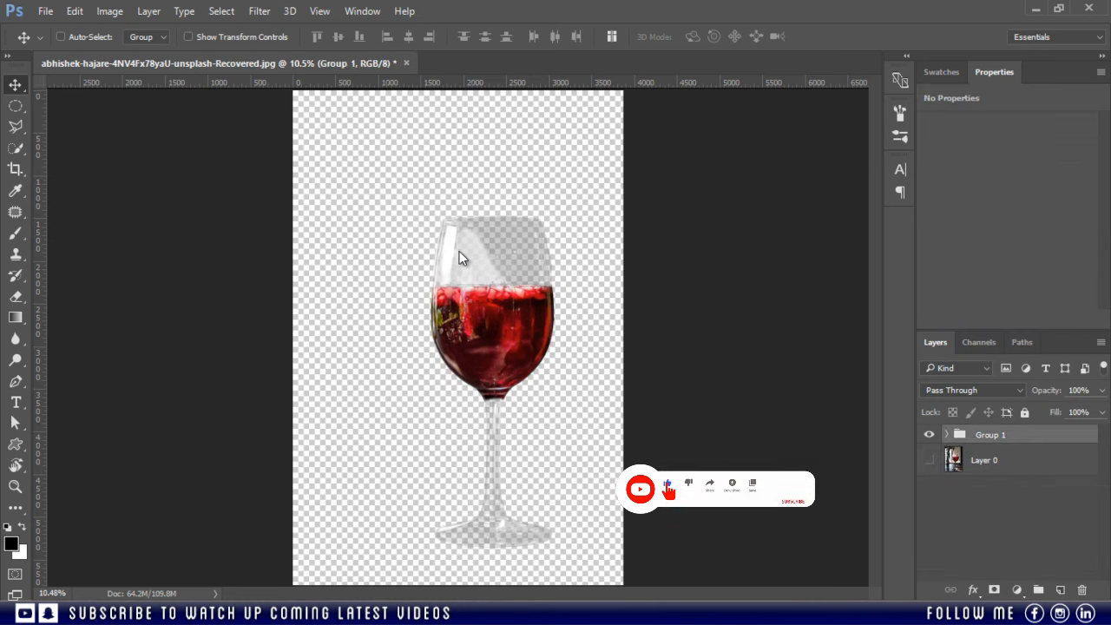
left_click(929, 460)
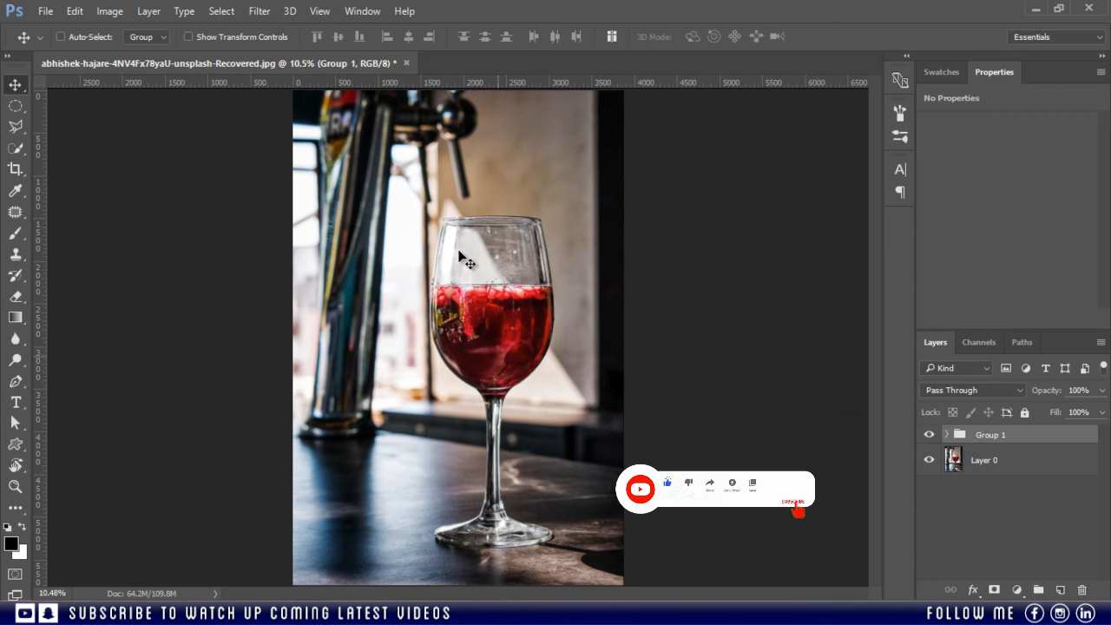